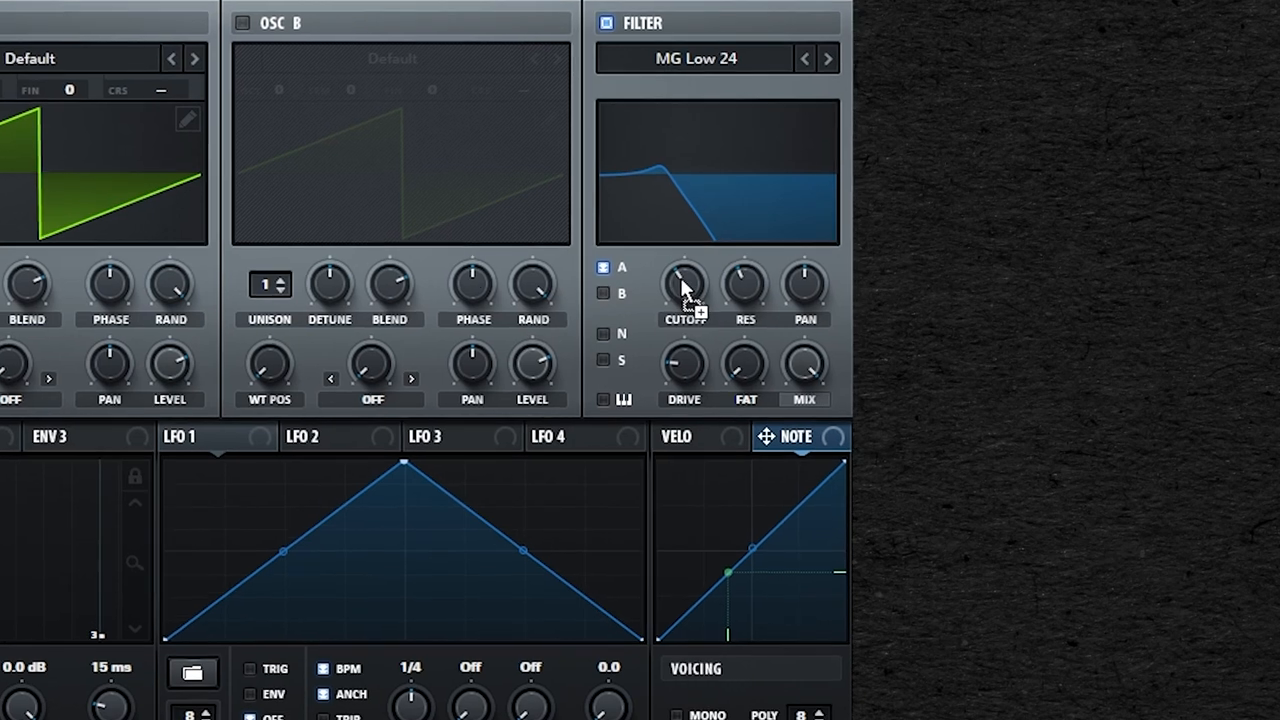
- Drag Serum's NOTE modulation source onto the filter Cutoff knob for key tracking
{"action": "left_click_drag", "start_coordinate": [685, 285], "coordinate": [685, 265]}
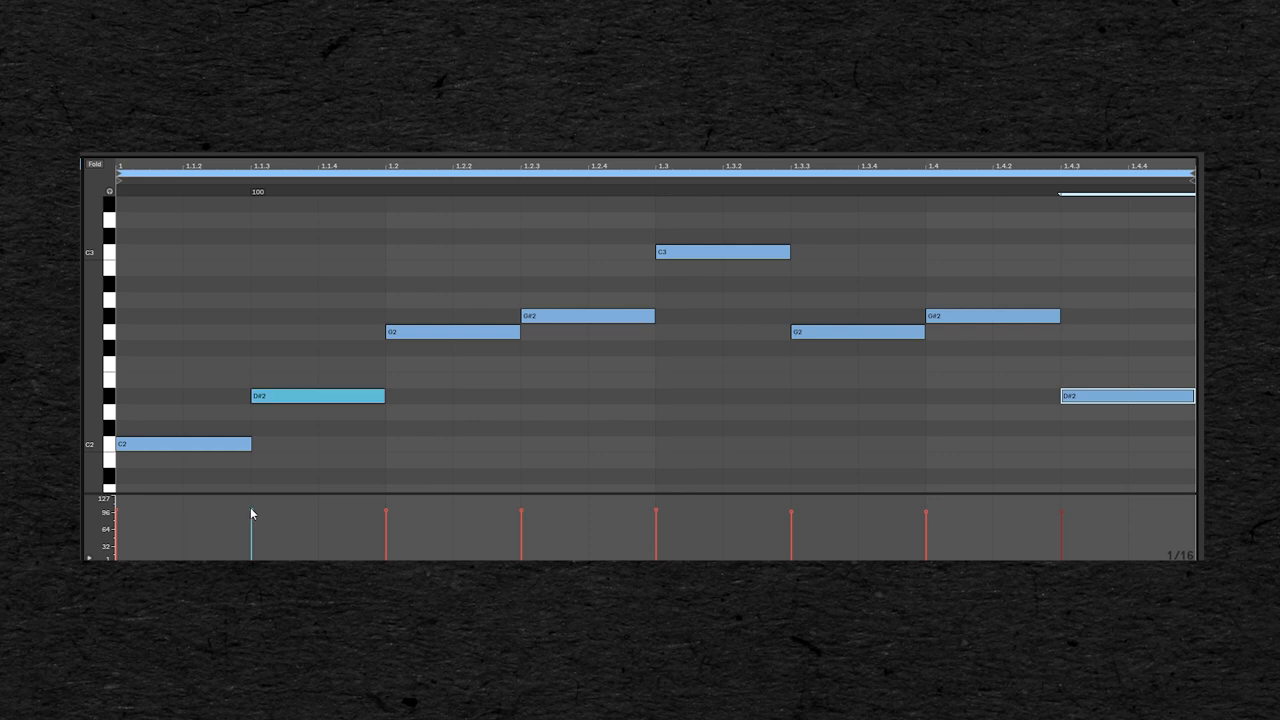
- Select the D#2 note's velocity marker in the clip's piano roll
{"action": "left_click", "coordinate": [587, 316]}
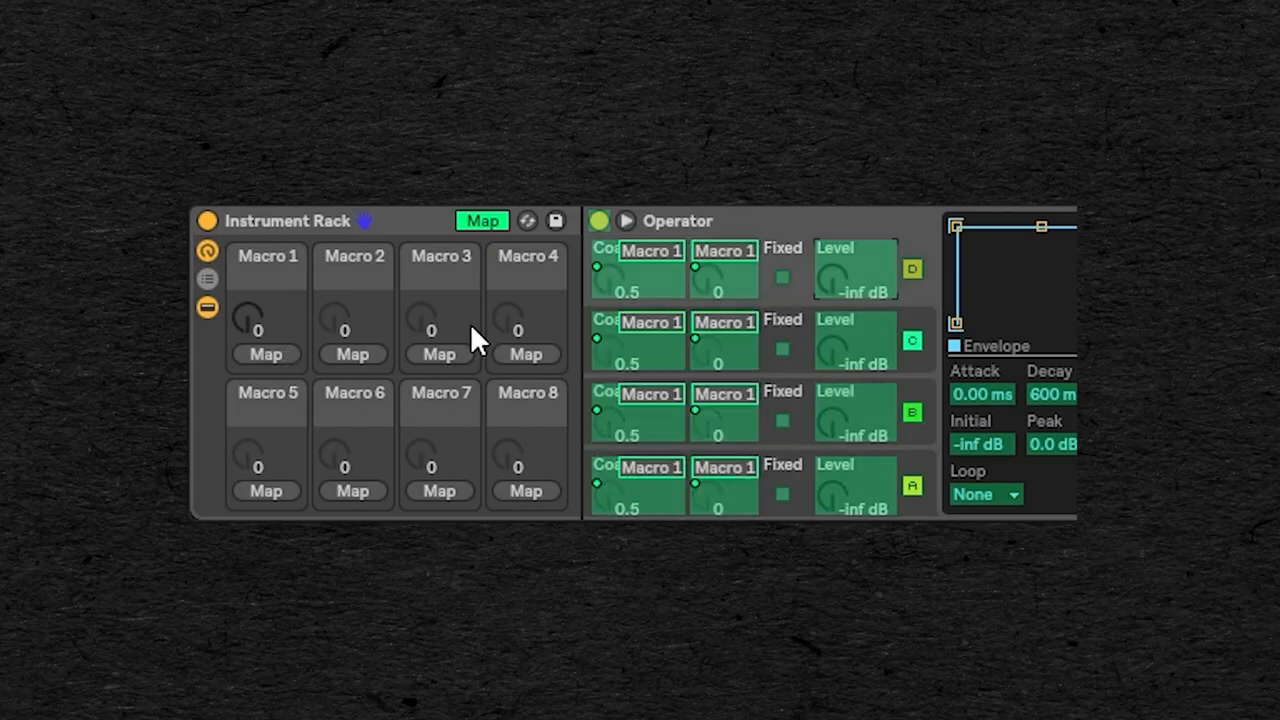
- Leave Map mode and turn Macro 1 to sweep the four oscillators' tuning
{"action": "left_click", "coordinate": [482, 221]}
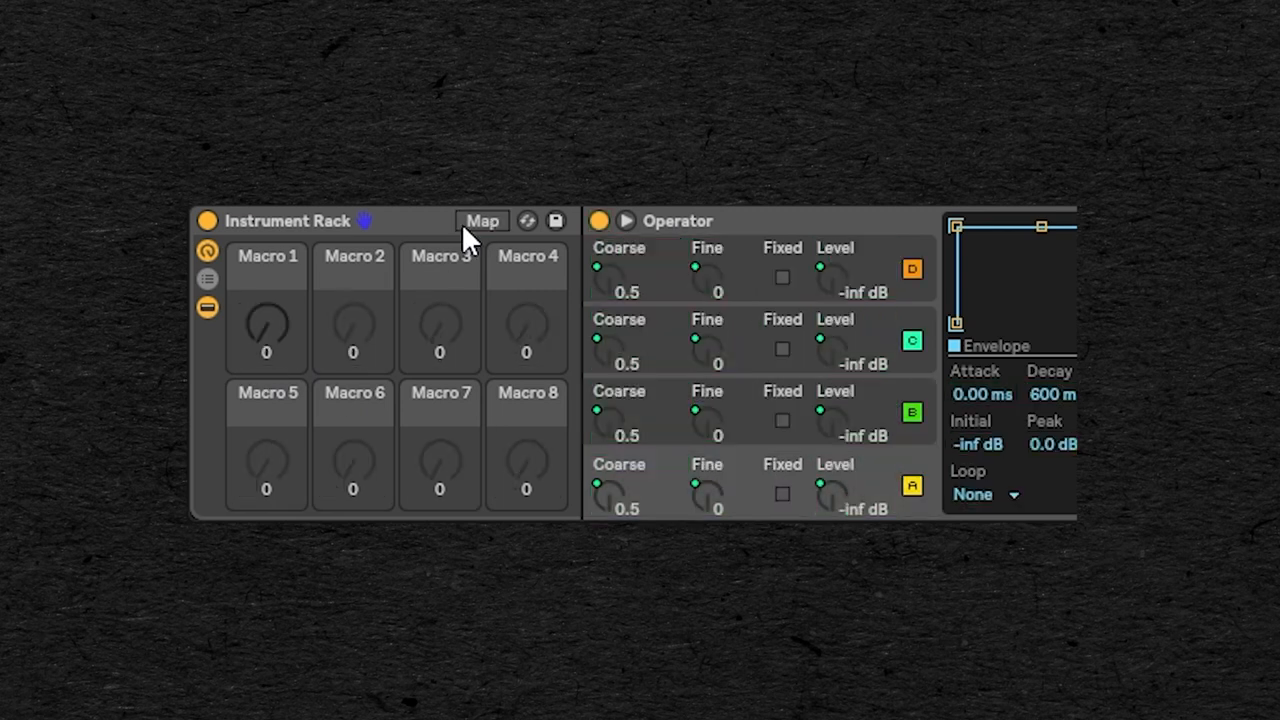
{"action": "left_click_drag", "start_coordinate": [266, 330], "coordinate": [266, 315]}
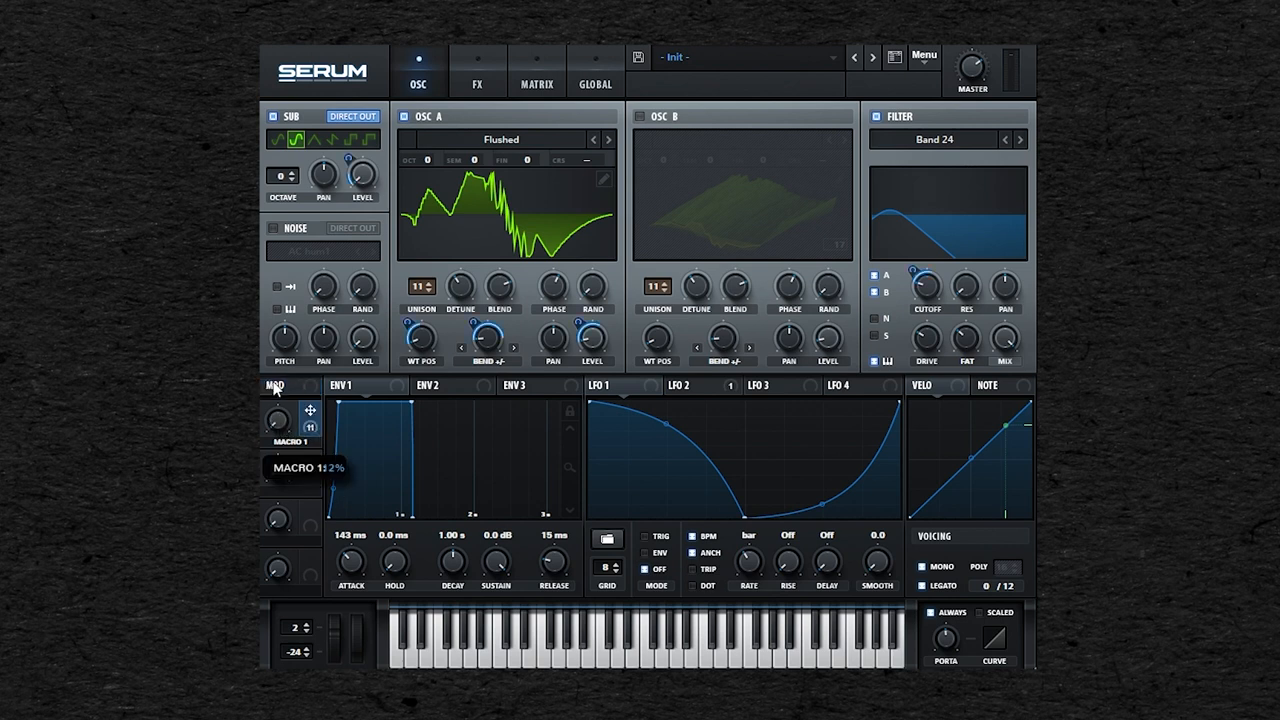
{"action": "mouse_move", "coordinate": [938, 277]}
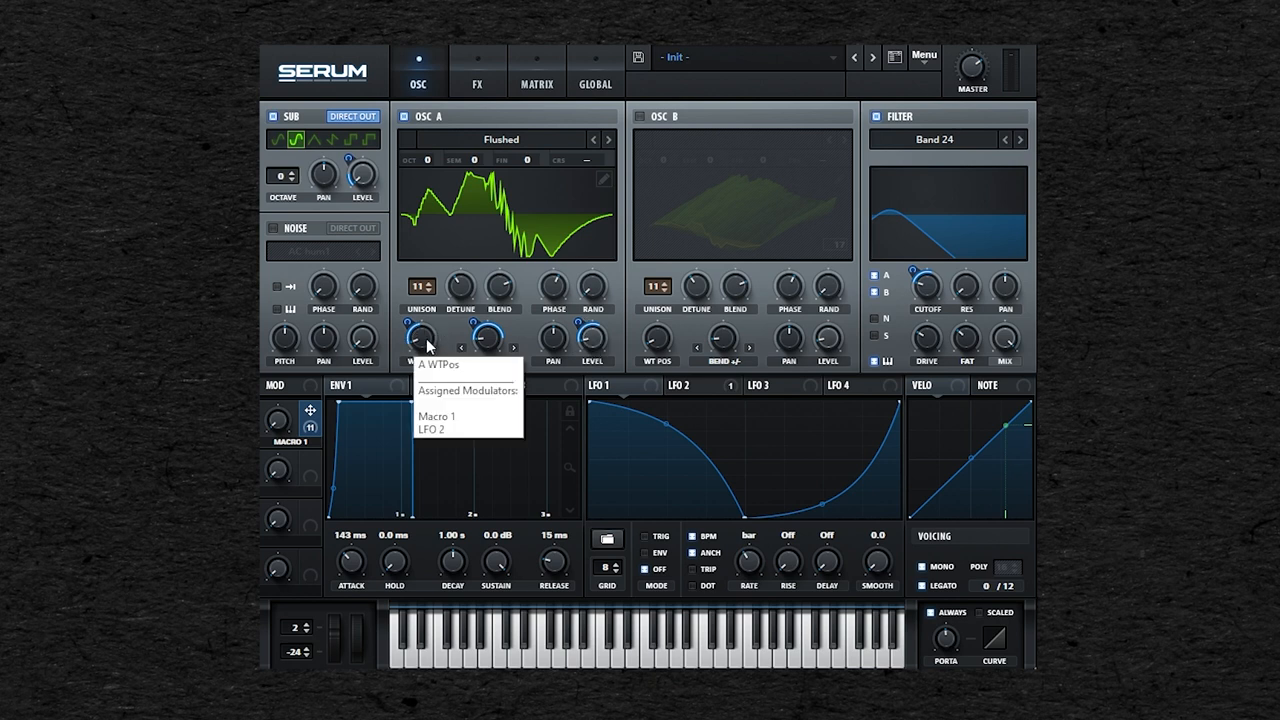
- Review Macro 1's routings in the Matrix, then turn Macro 1 to morph the wavetable
{"action": "left_click", "coordinate": [537, 70]}
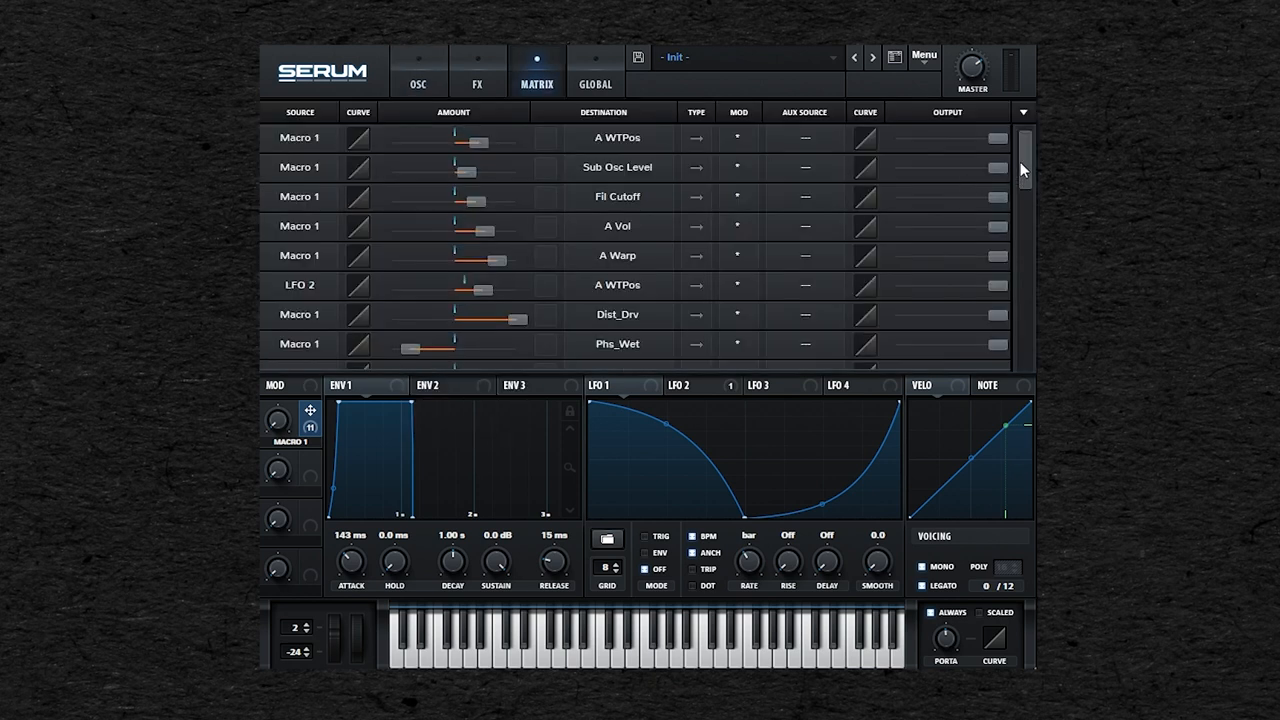
{"action": "scroll", "scroll_direction": "down", "scroll_amount": 3}
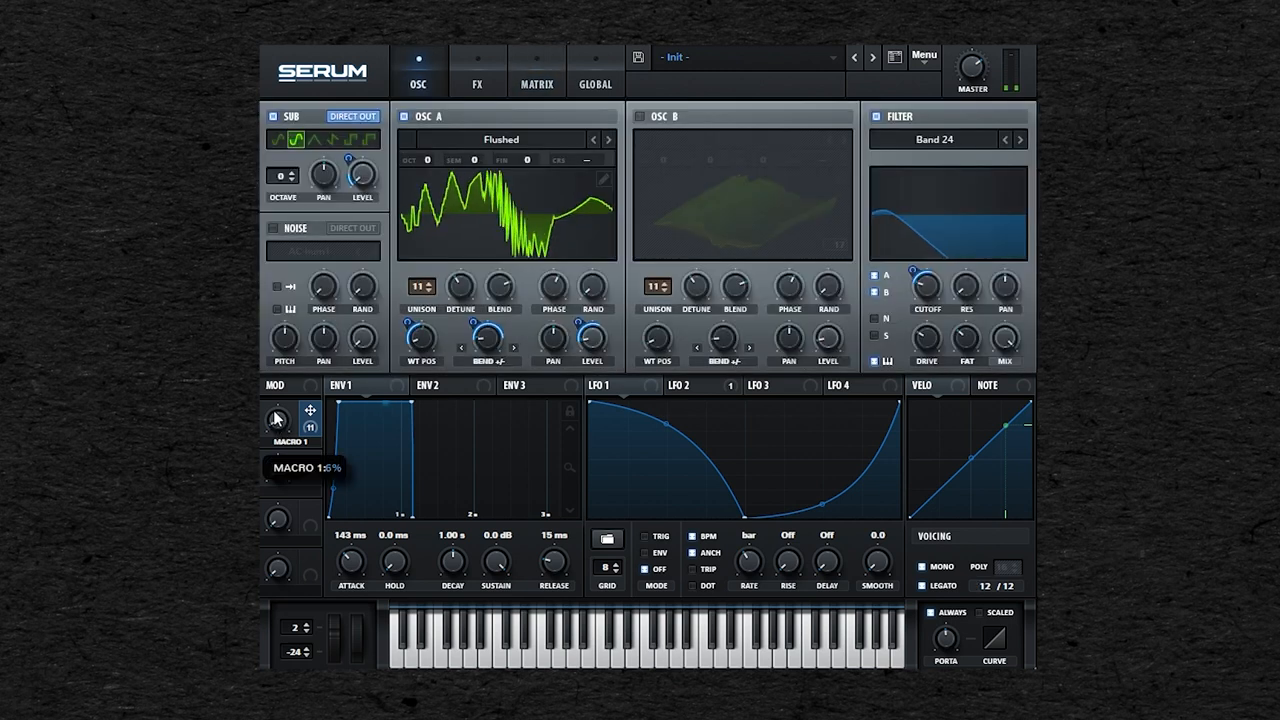
{"action": "left_click_drag", "start_coordinate": [275, 420], "coordinate": [290, 425]}
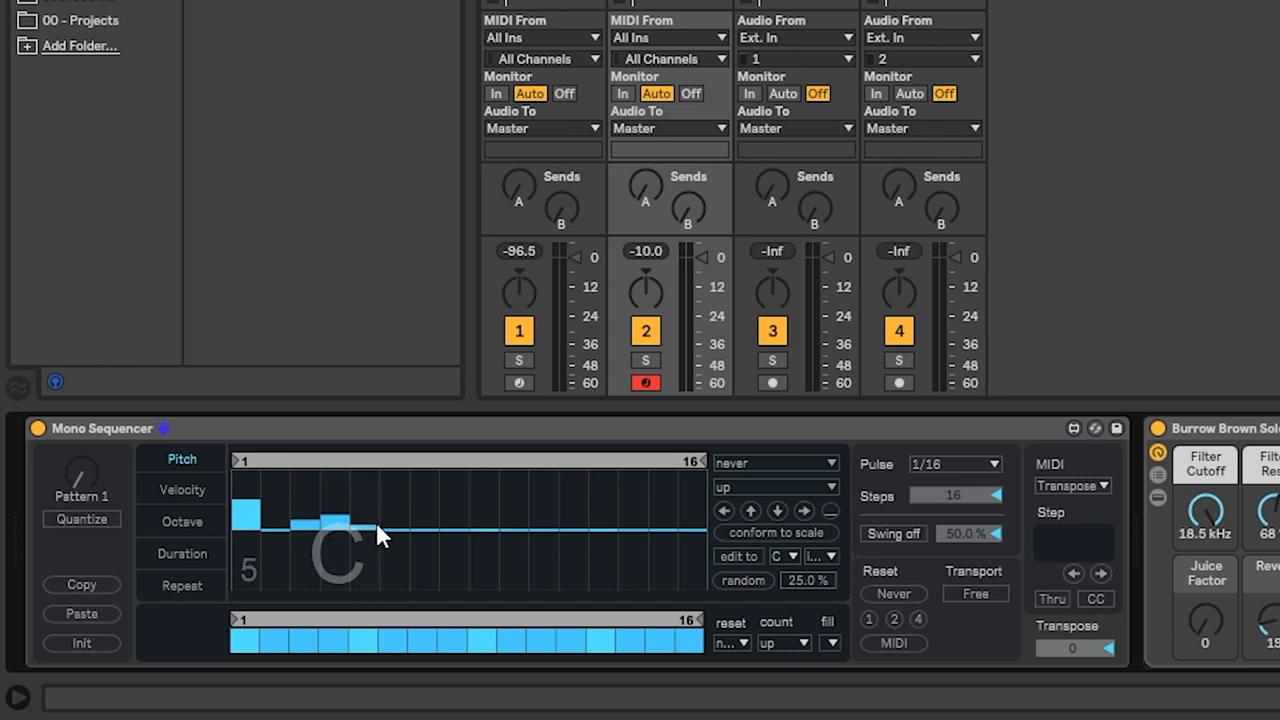
- Draw a melody of pitch steps and set step velocities, durations and repeats
{"action": "left_click_drag", "start_coordinate": [380, 535], "coordinate": [585, 535]}
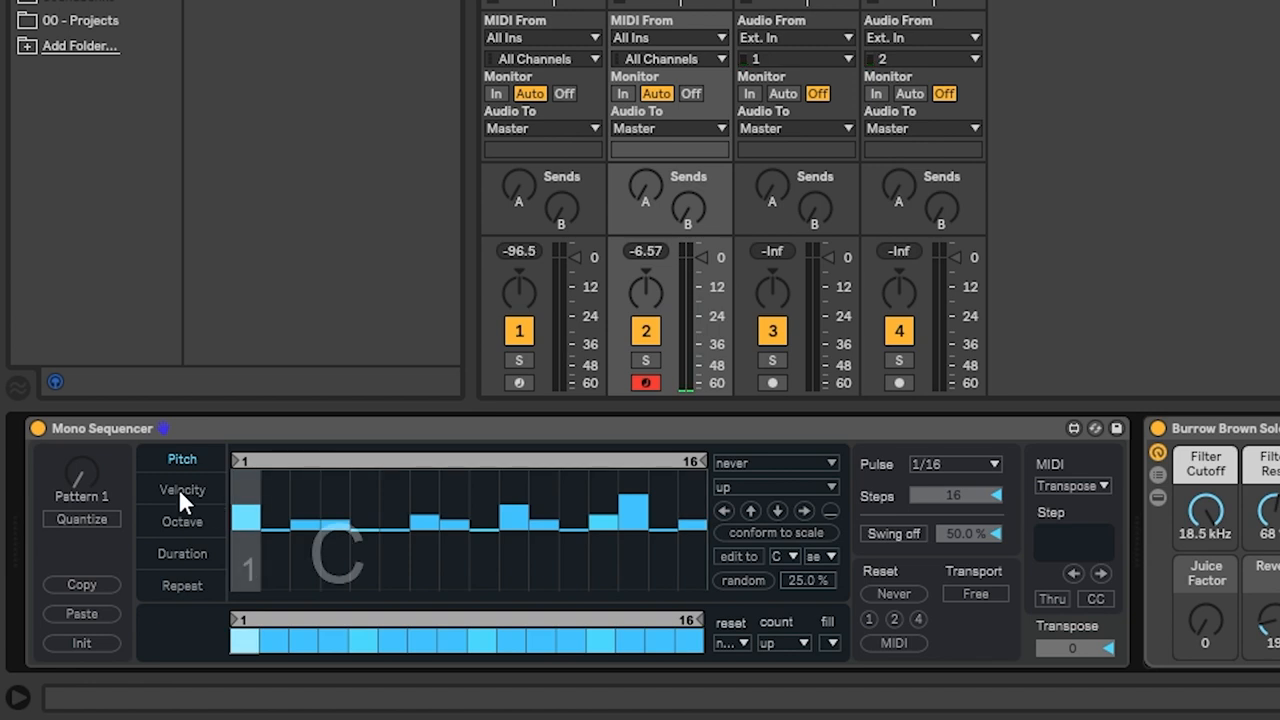
{"action": "left_click", "coordinate": [182, 490]}
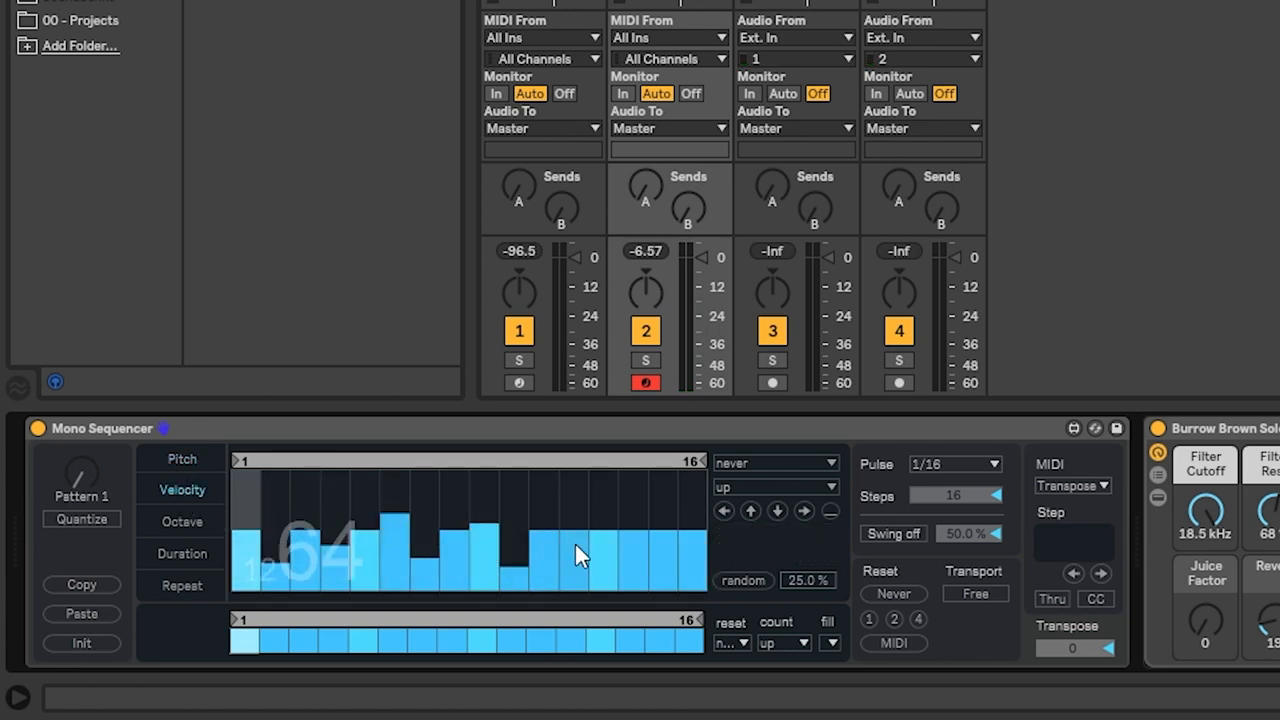
{"action": "left_click", "coordinate": [182, 521]}
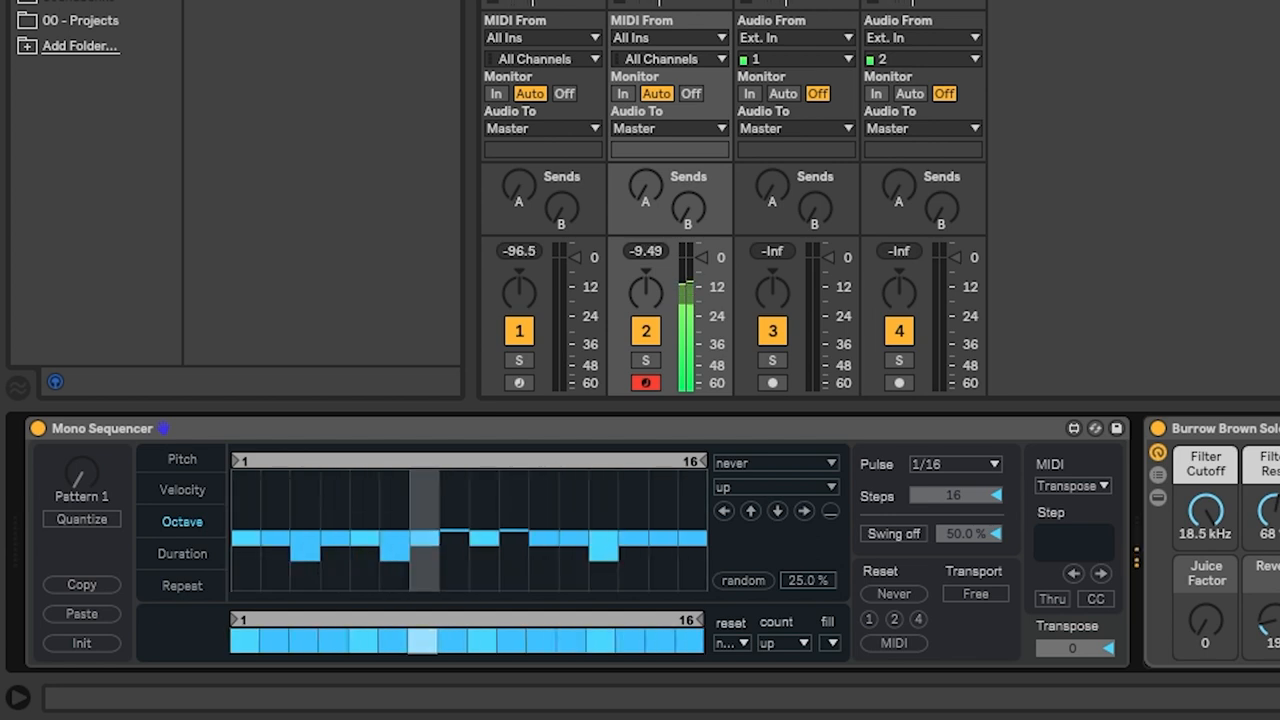
{"action": "left_click", "coordinate": [182, 553]}
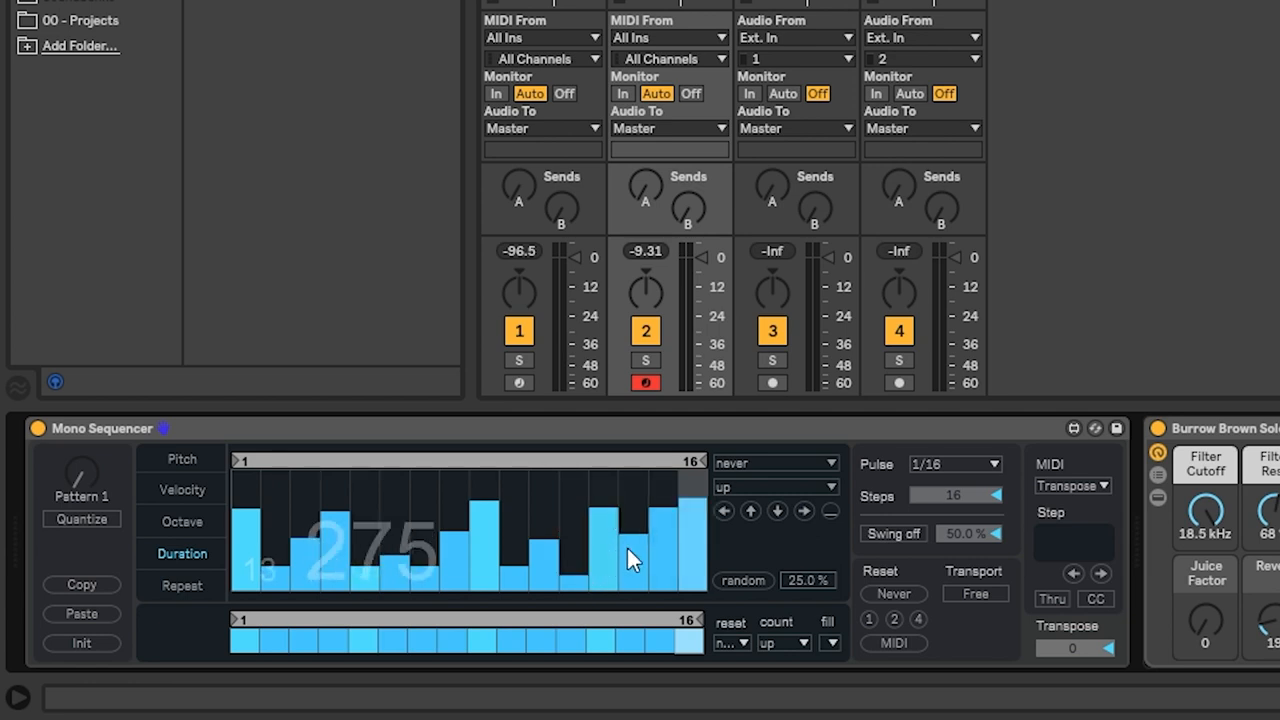
{"action": "left_click", "coordinate": [182, 585]}
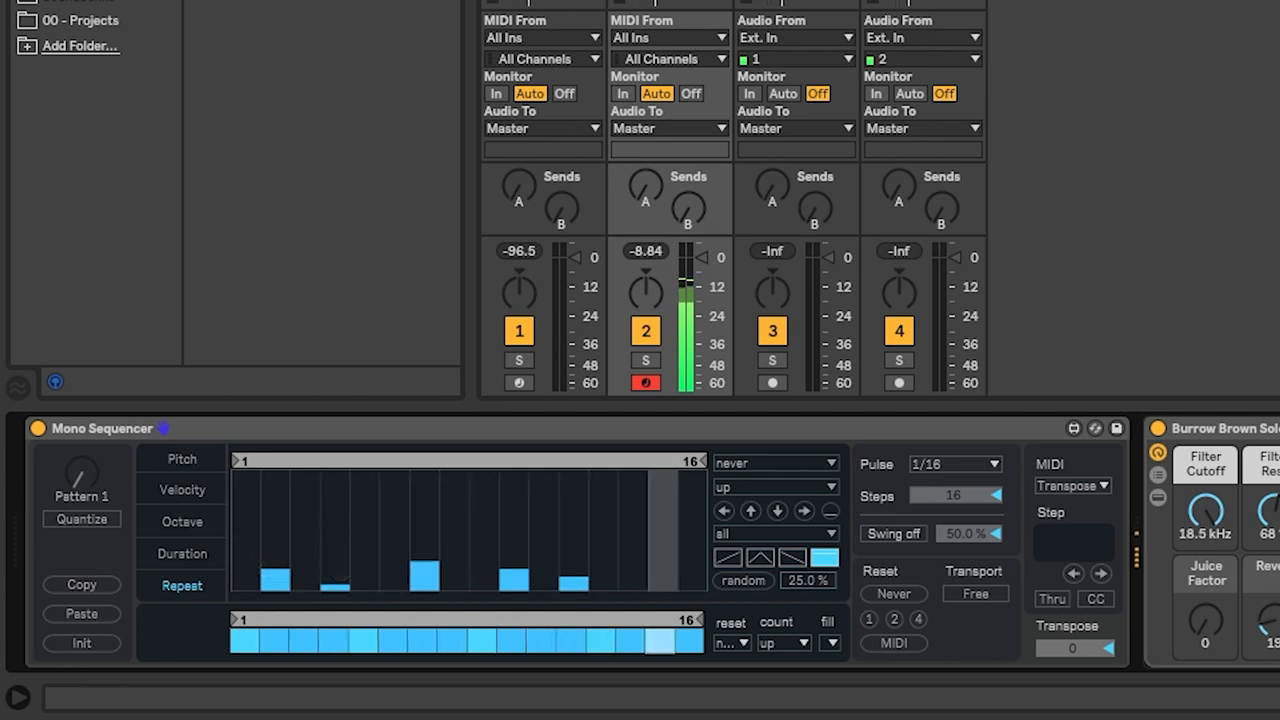
{"action": "mouse_move", "coordinate": [998, 308]}
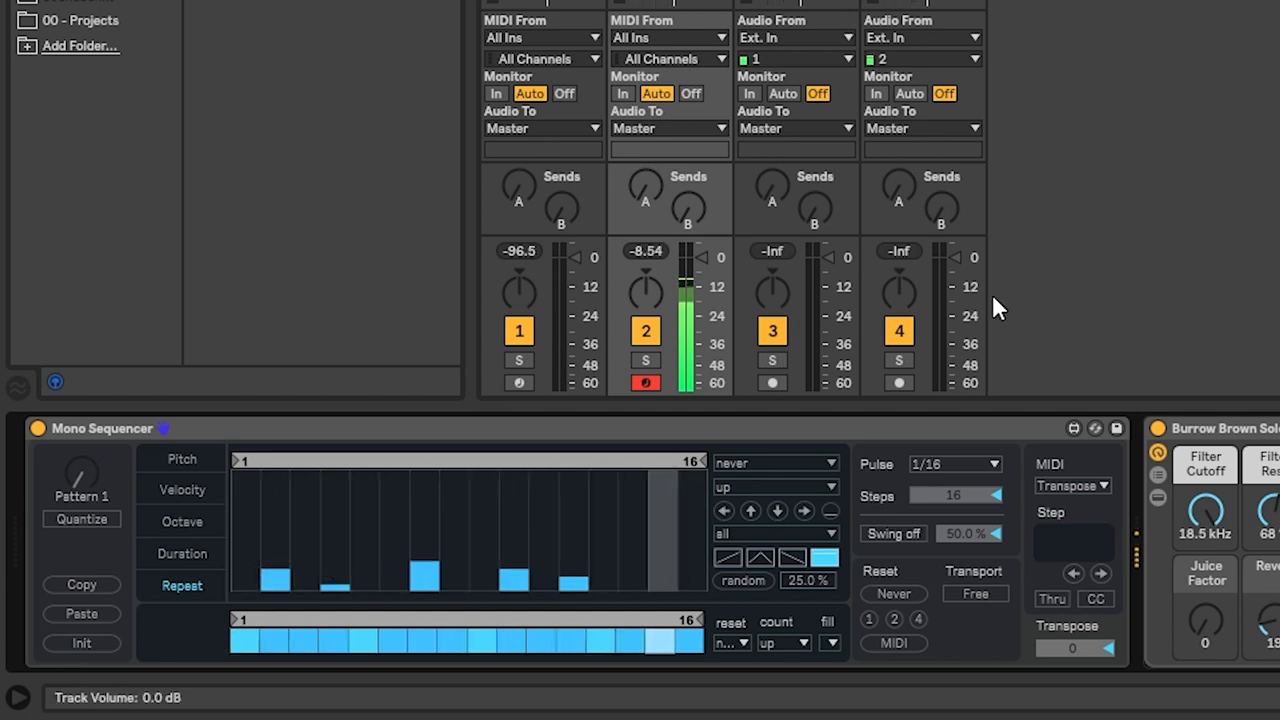
- Give the octave and duration lanes shorter loops, the duration loop six steps
{"action": "left_click", "coordinate": [182, 521]}
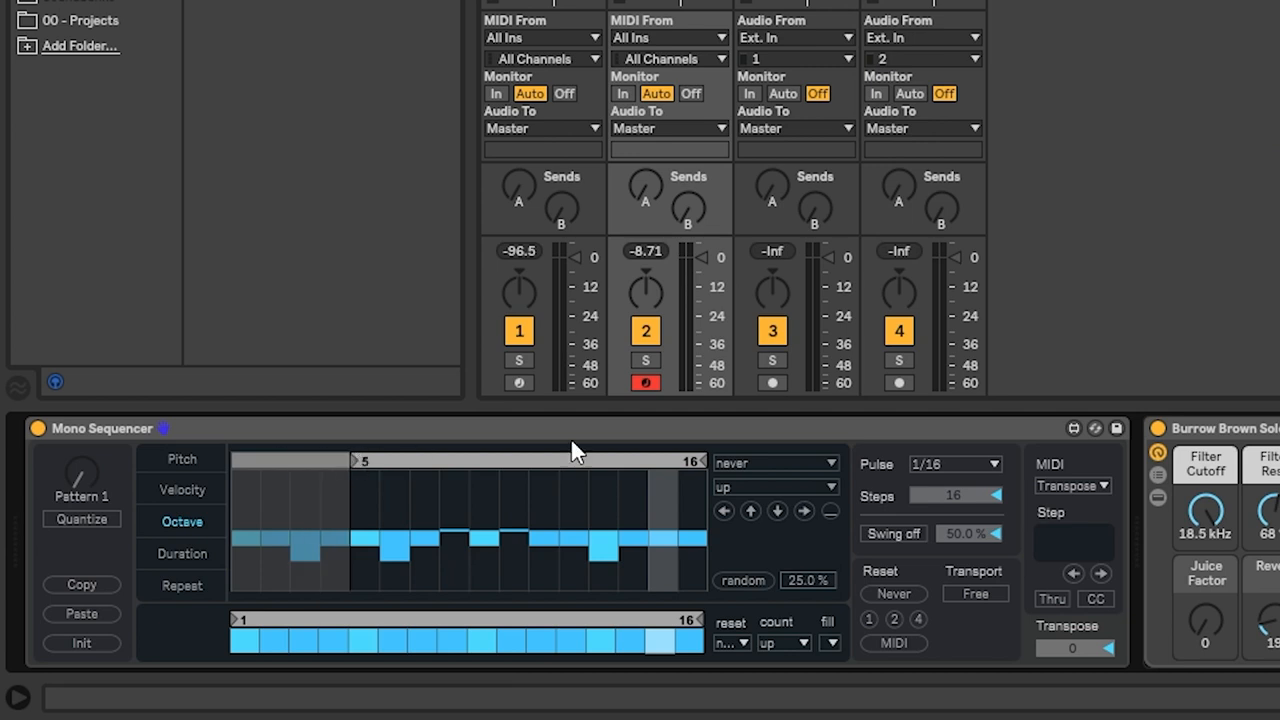
{"action": "left_click", "coordinate": [181, 553]}
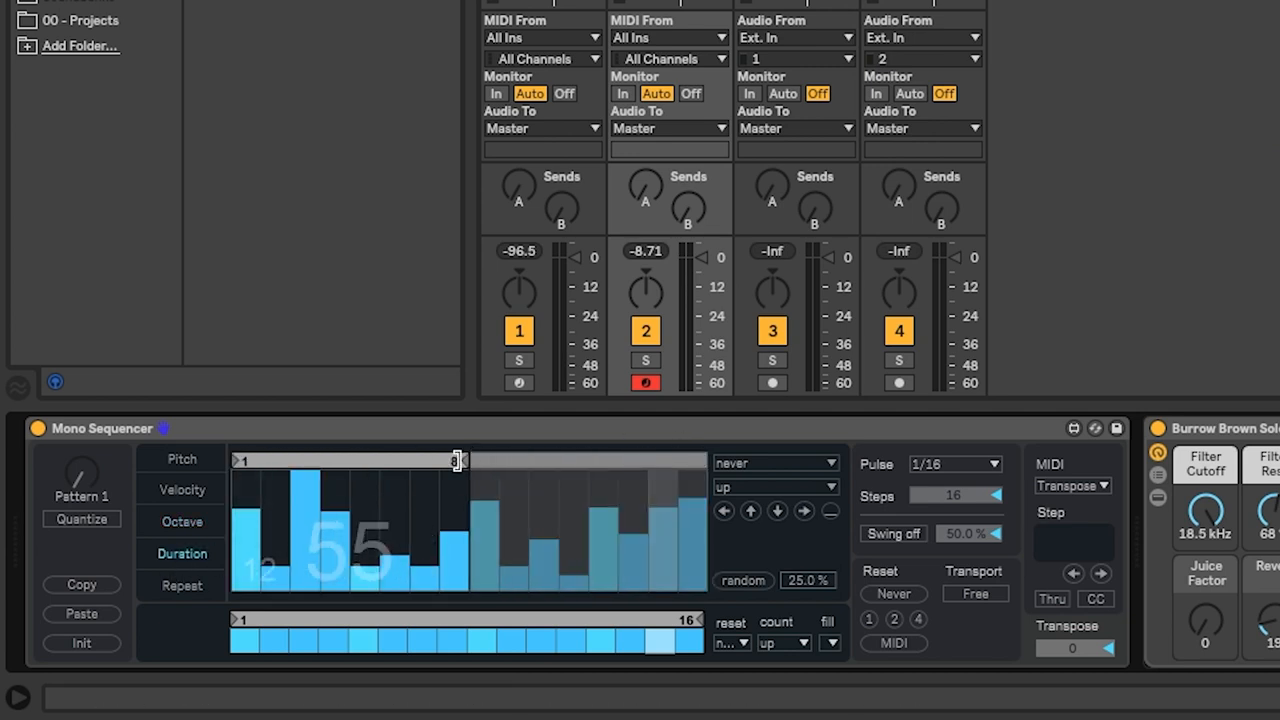
{"action": "left_click_drag", "start_coordinate": [458, 461], "coordinate": [400, 461]}
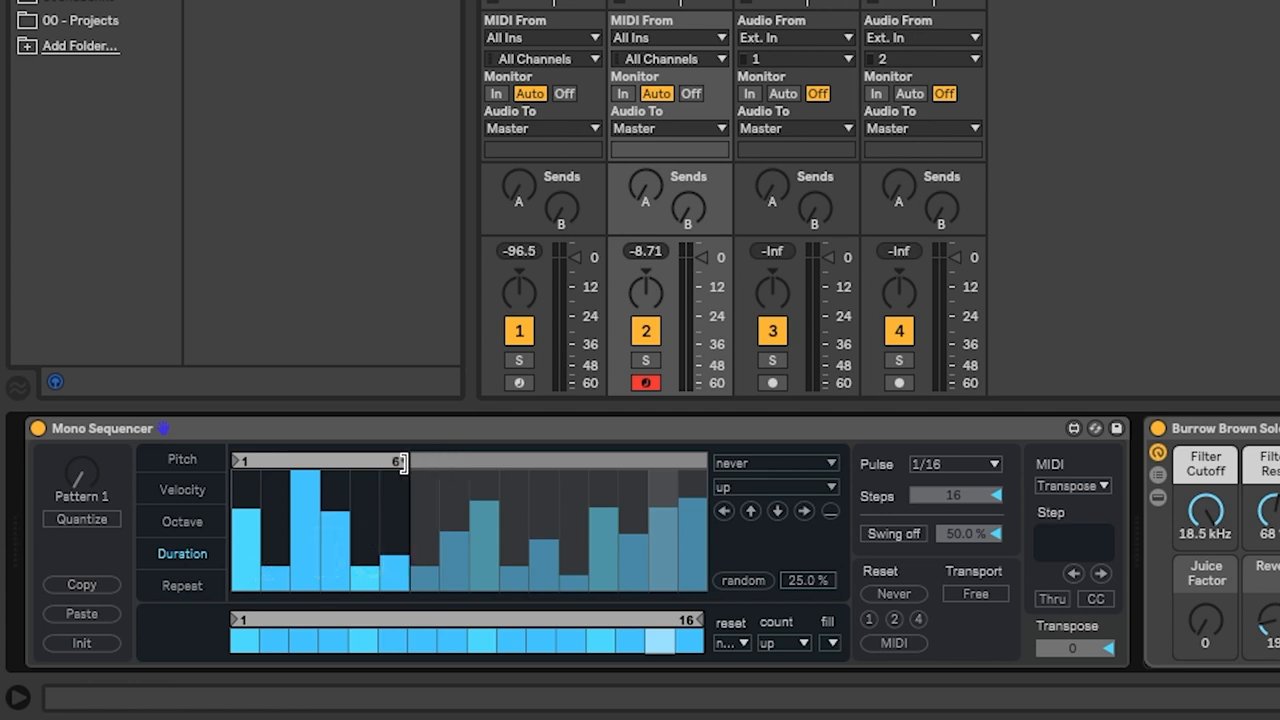
{"action": "left_click", "coordinate": [182, 585]}
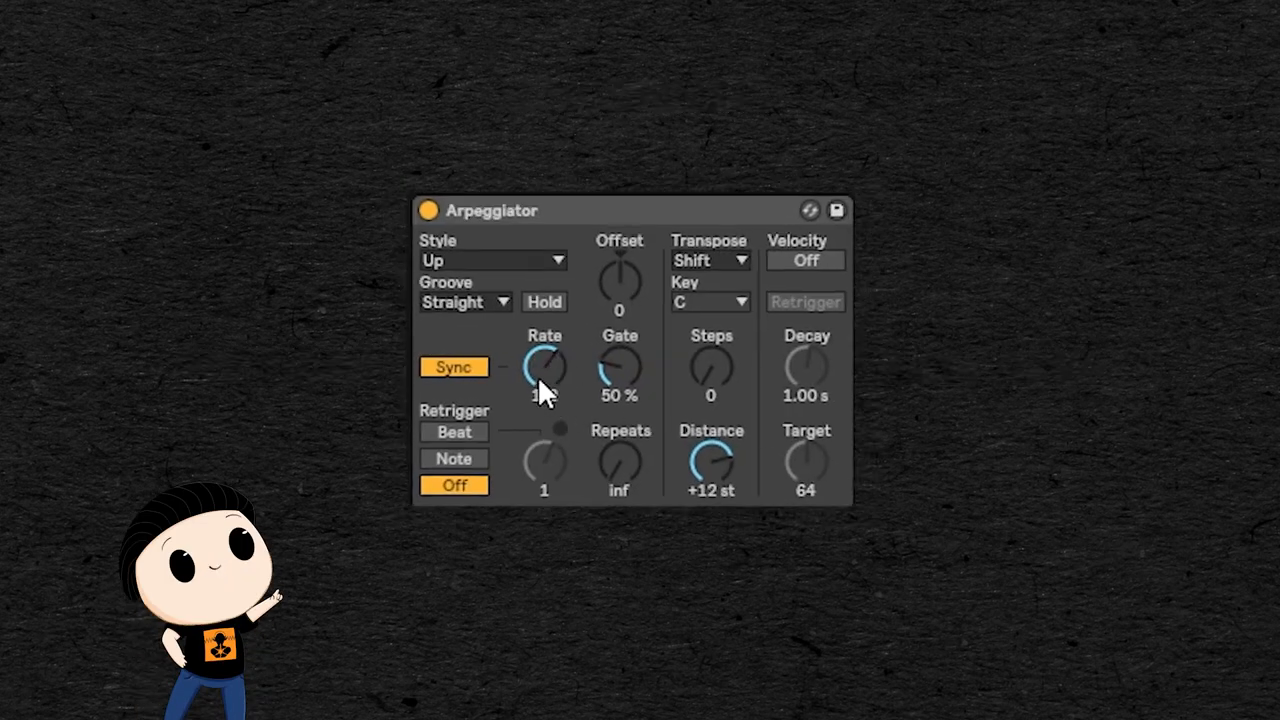
- Try a free-running rate then resync, and sweep the gate from 14% past 100%
{"action": "left_click", "coordinate": [453, 367]}
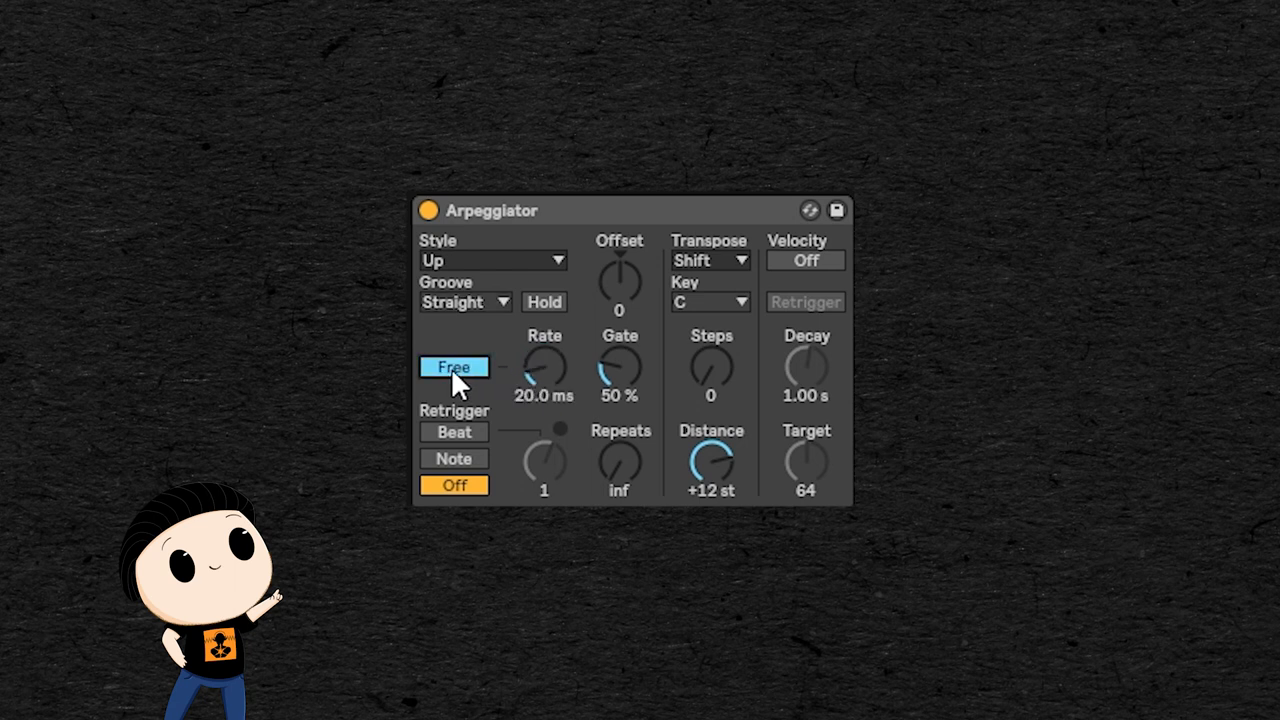
{"action": "left_click", "coordinate": [453, 367]}
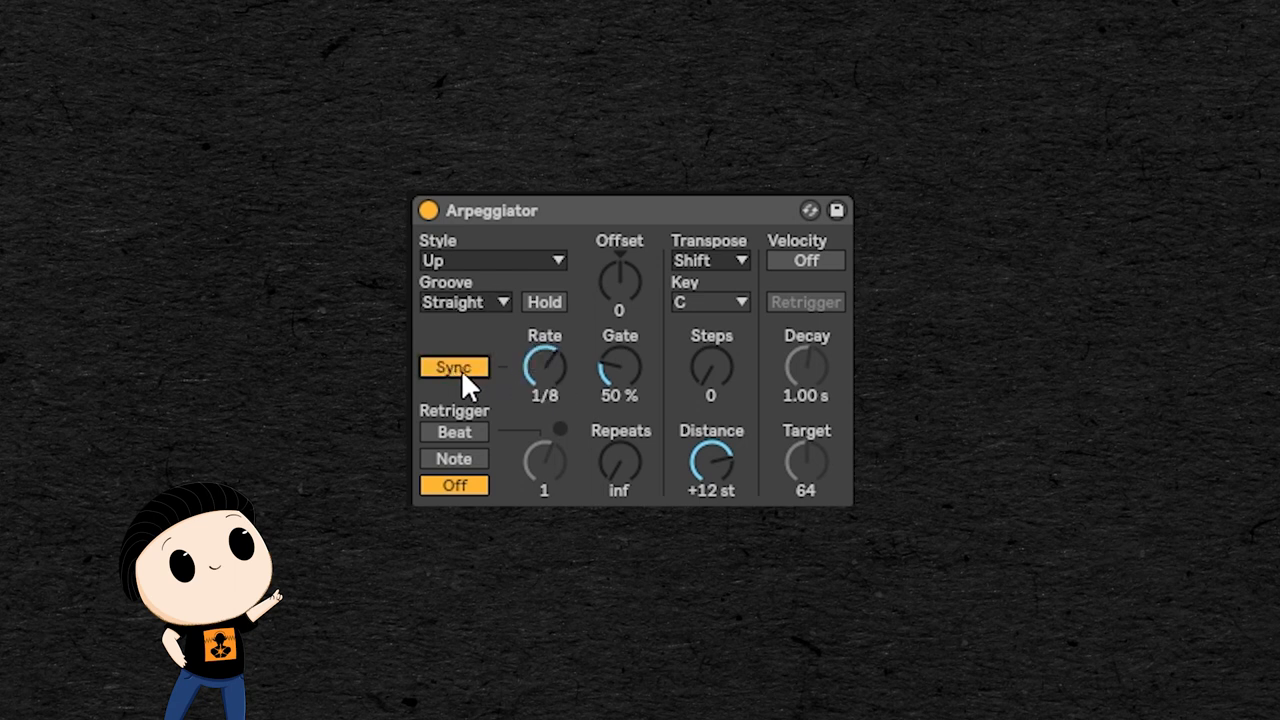
{"action": "mouse_move", "coordinate": [630, 375]}
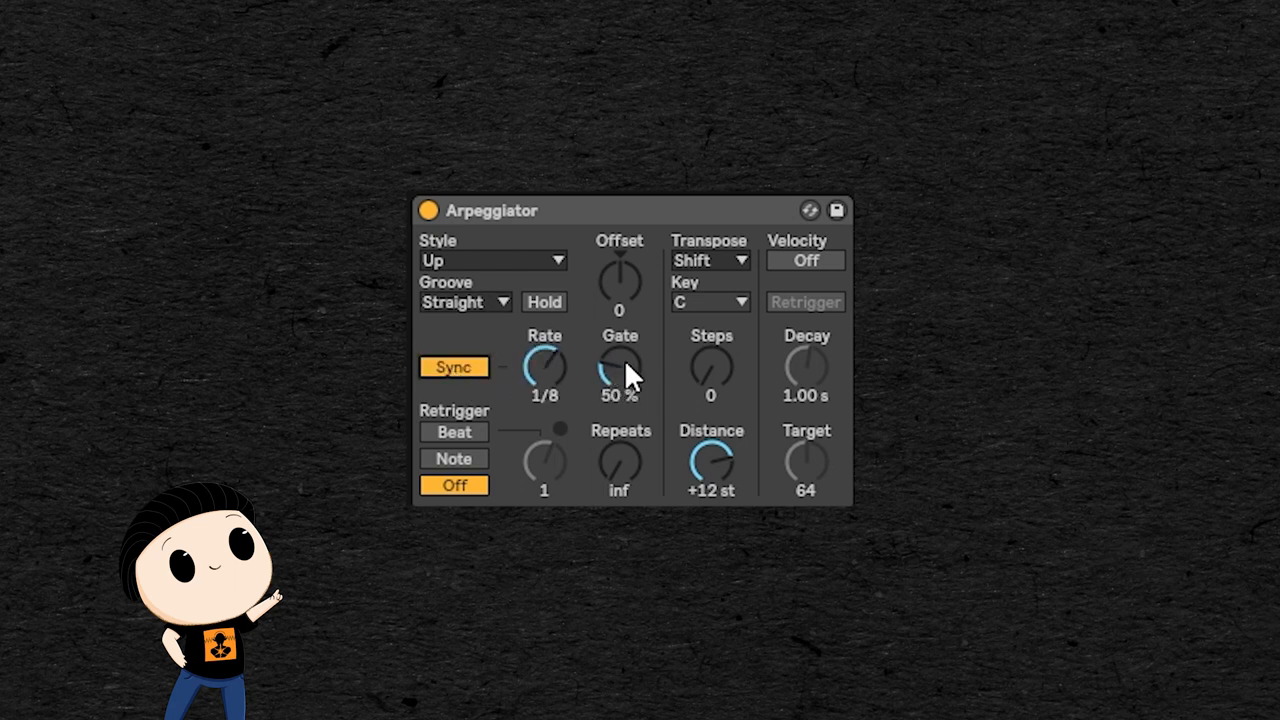
{"action": "left_click_drag", "start_coordinate": [620, 365], "coordinate": [620, 395]}
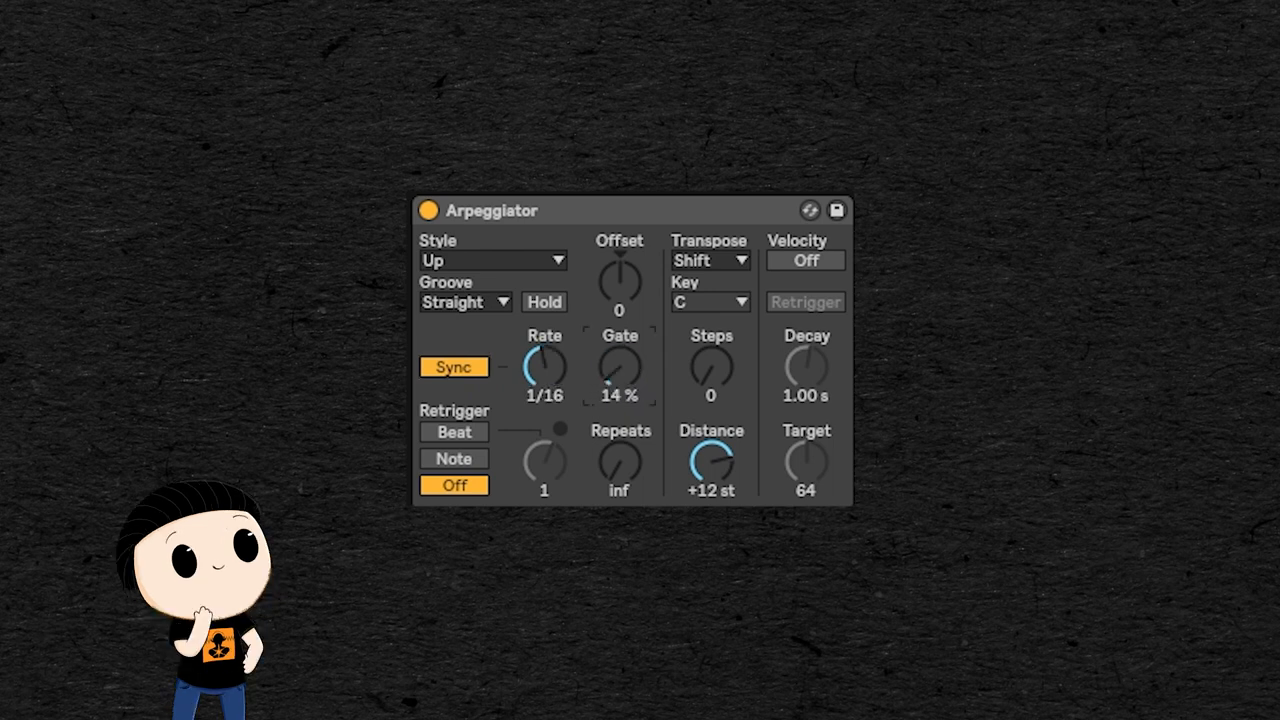
{"action": "left_click_drag", "start_coordinate": [619, 370], "coordinate": [619, 345]}
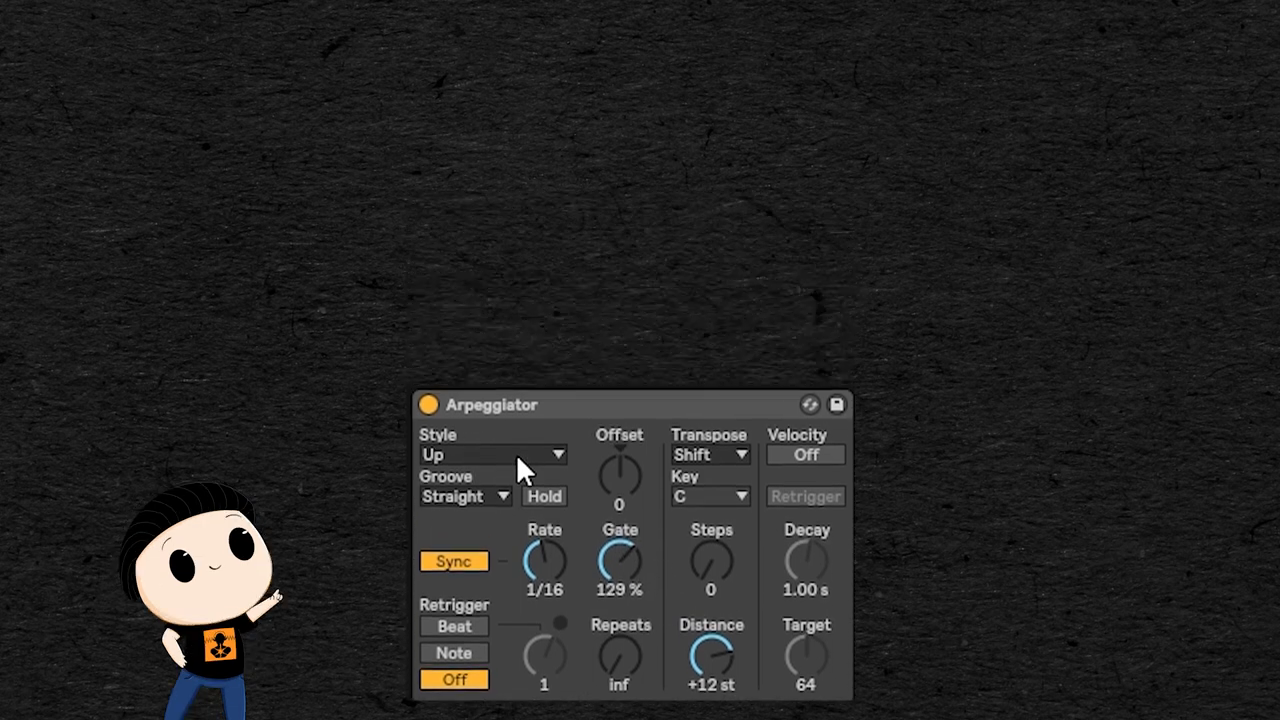
- Switch the arpeggio style to Down, then Converge, with the gate at 50%
{"action": "left_click", "coordinate": [492, 454]}
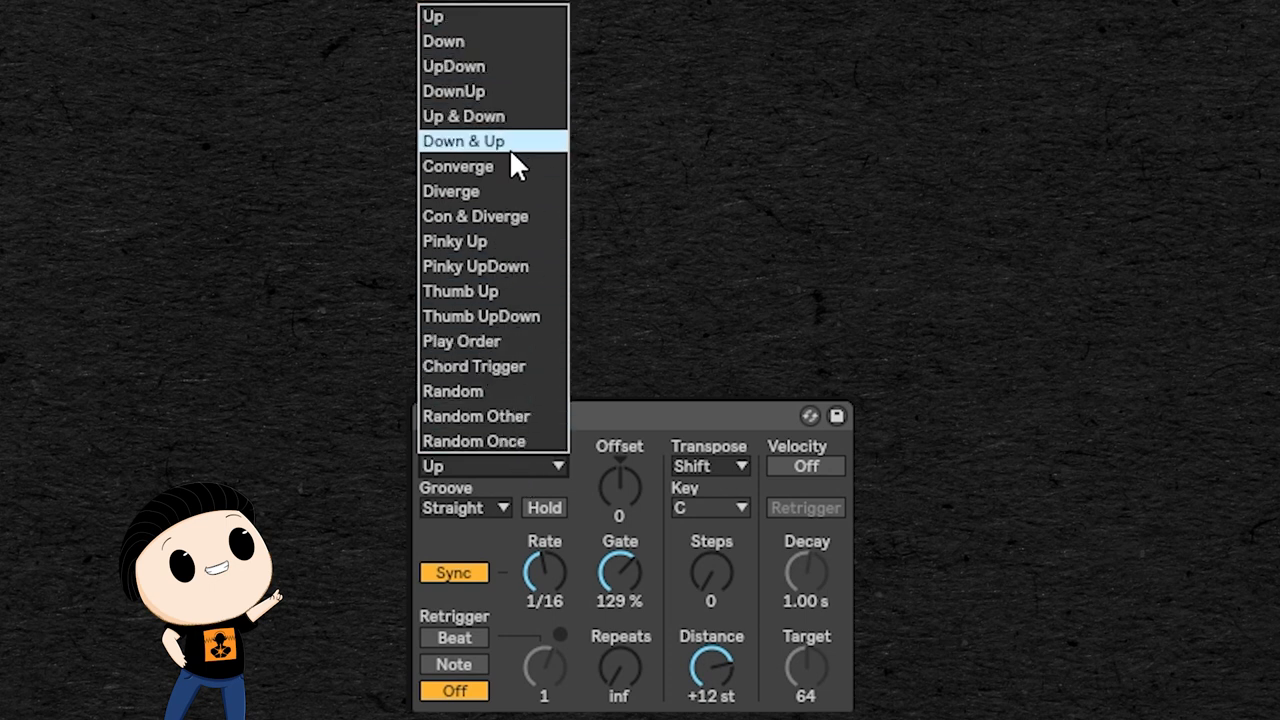
{"action": "mouse_move", "coordinate": [500, 91]}
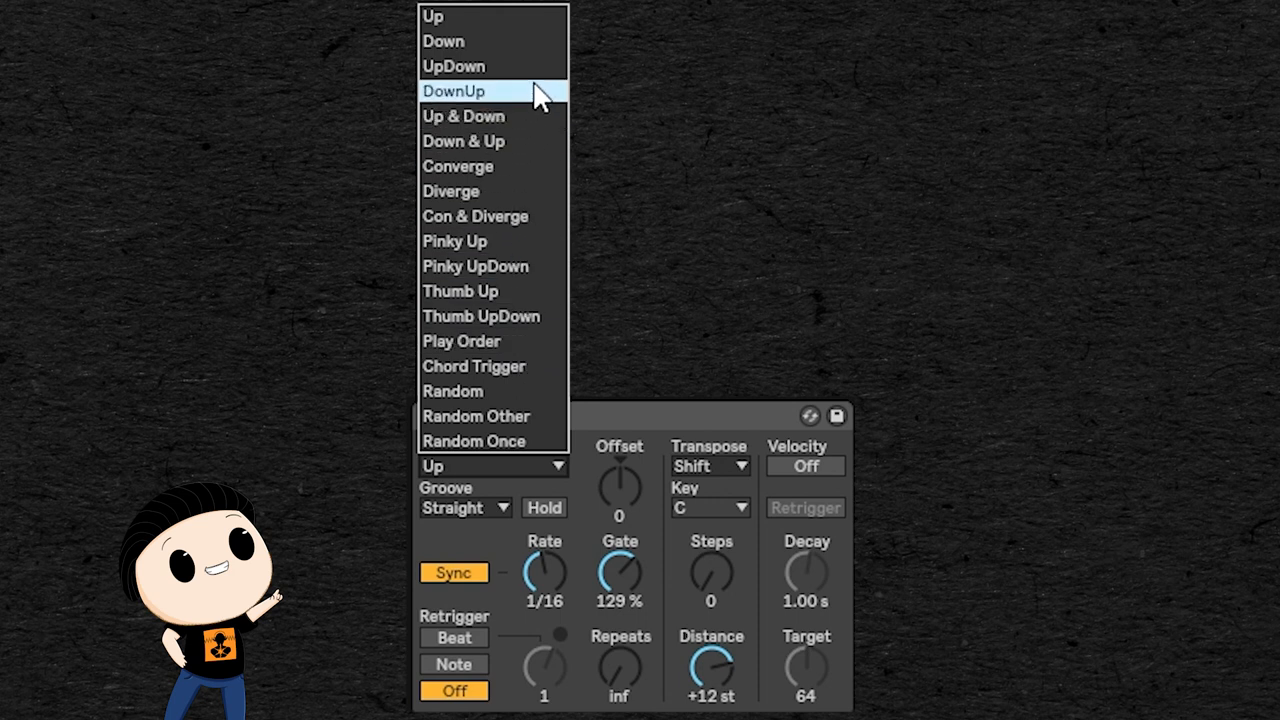
{"action": "mouse_move", "coordinate": [500, 95]}
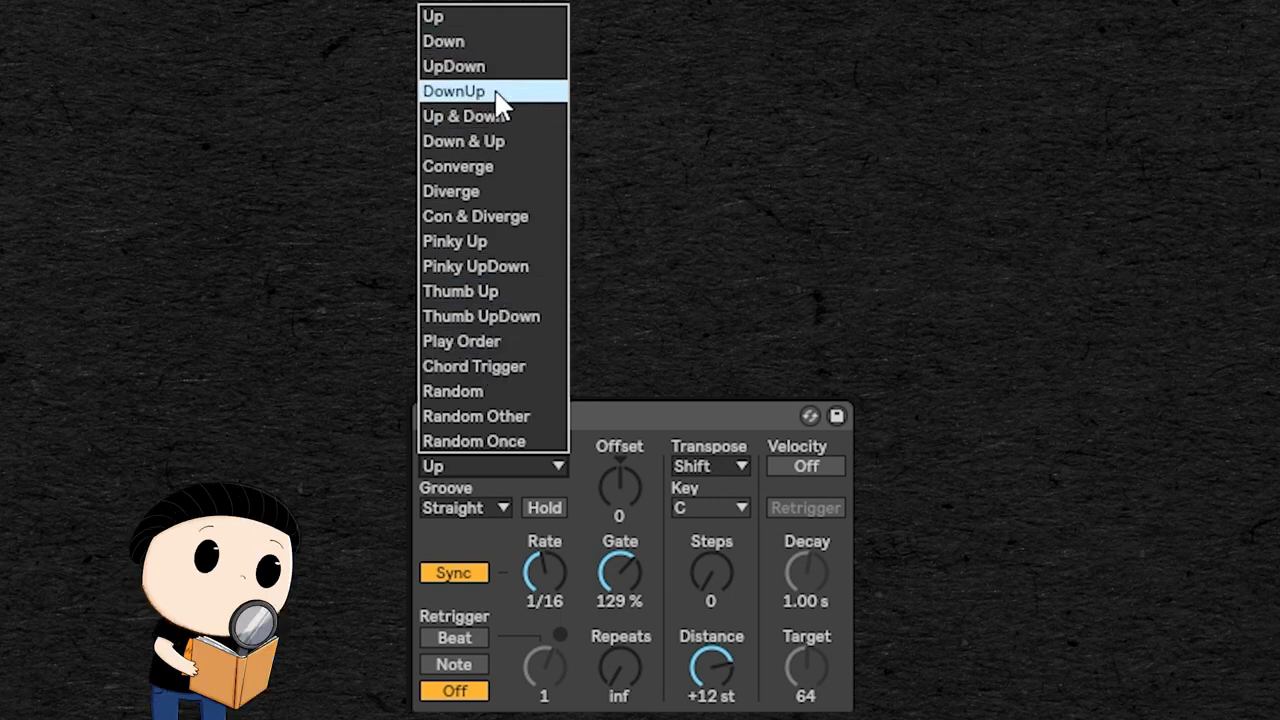
{"action": "mouse_move", "coordinate": [490, 41]}
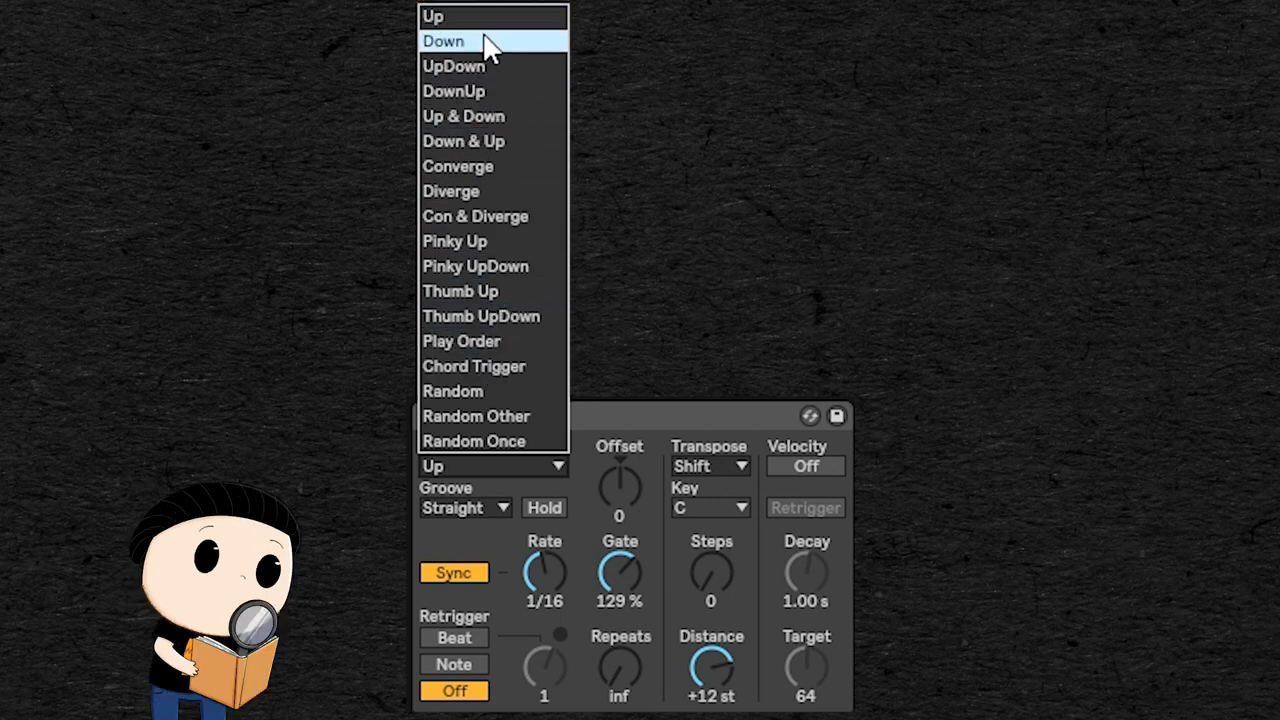
{"action": "left_click", "coordinate": [442, 41]}
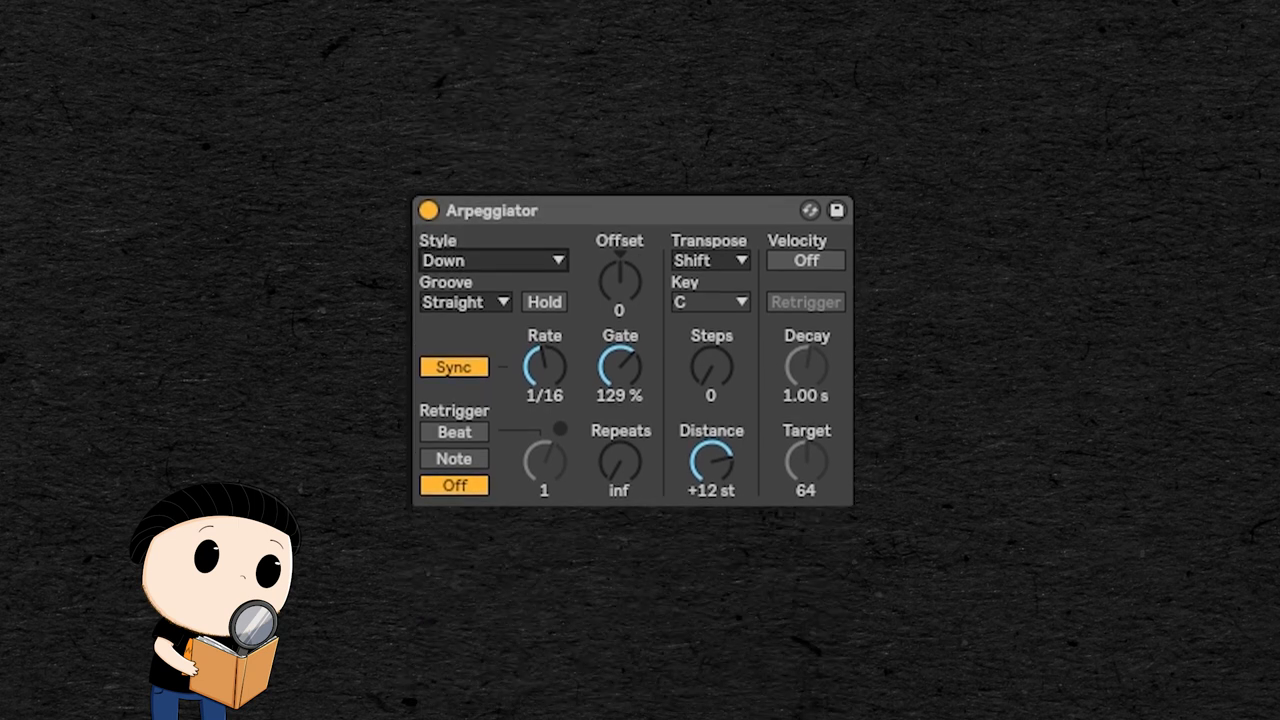
{"action": "left_click_drag", "start_coordinate": [619, 365], "coordinate": [619, 400]}
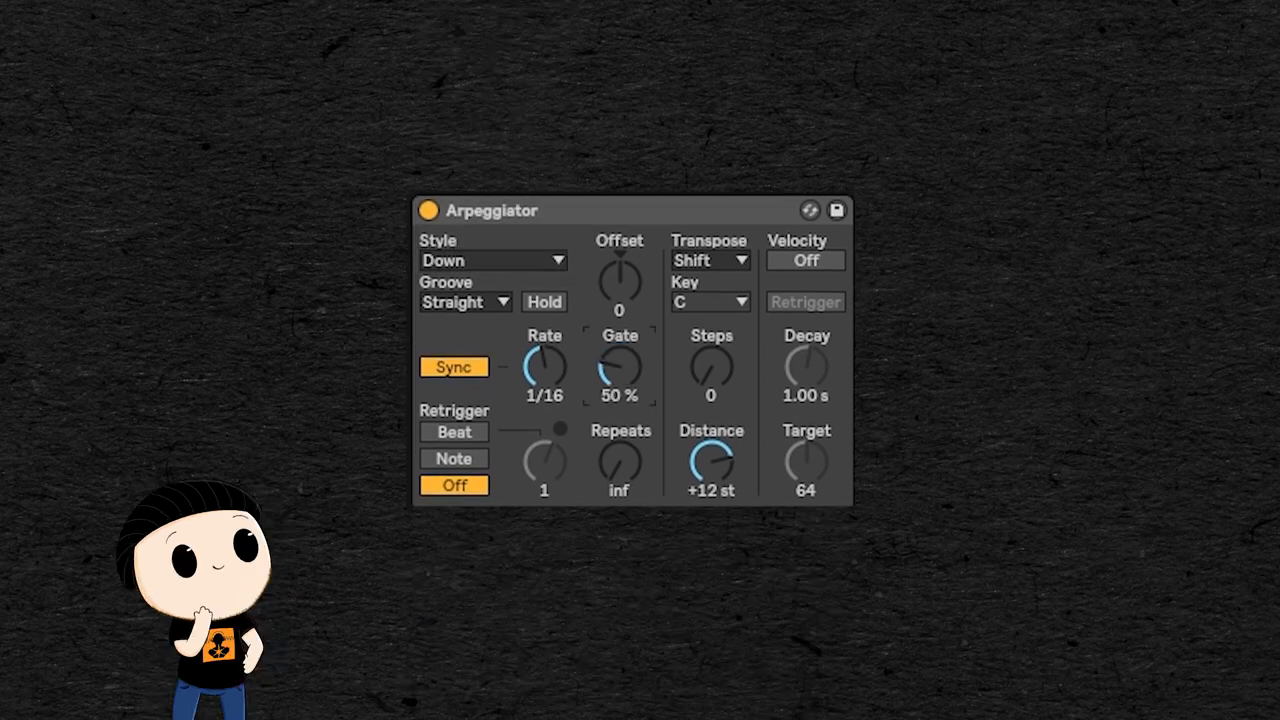
{"action": "left_click", "coordinate": [492, 260]}
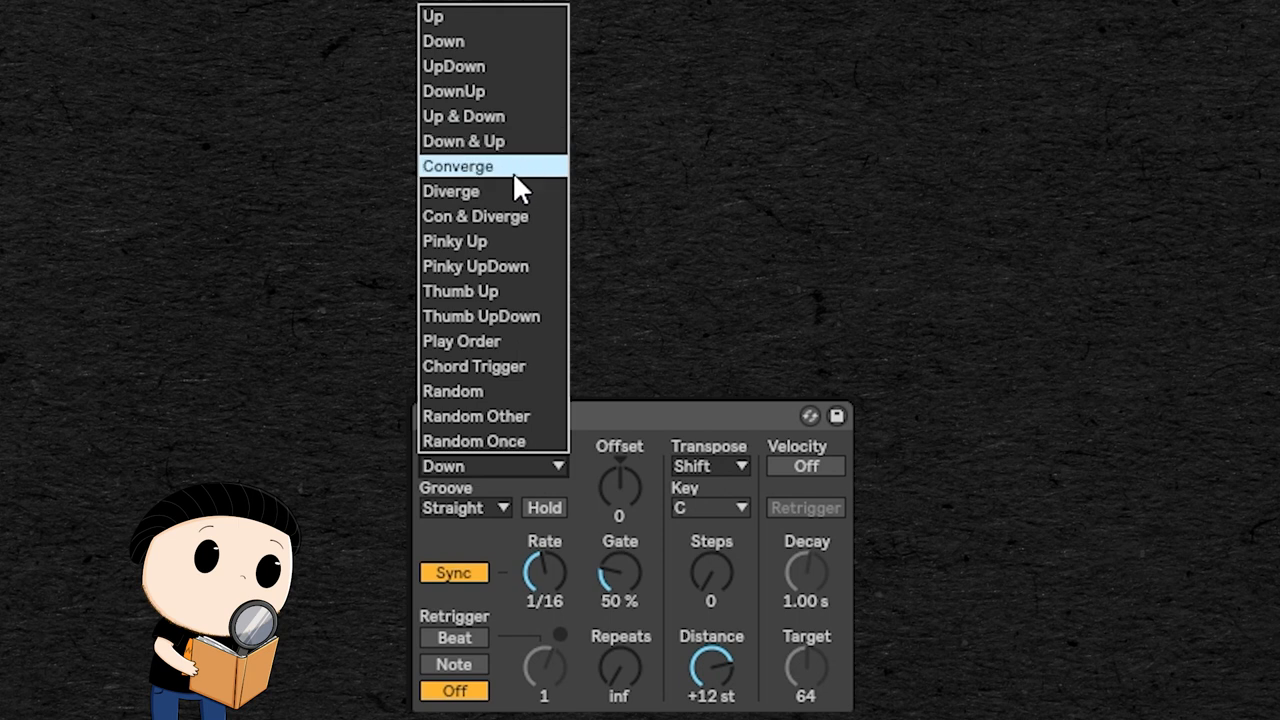
{"action": "left_click", "coordinate": [457, 166]}
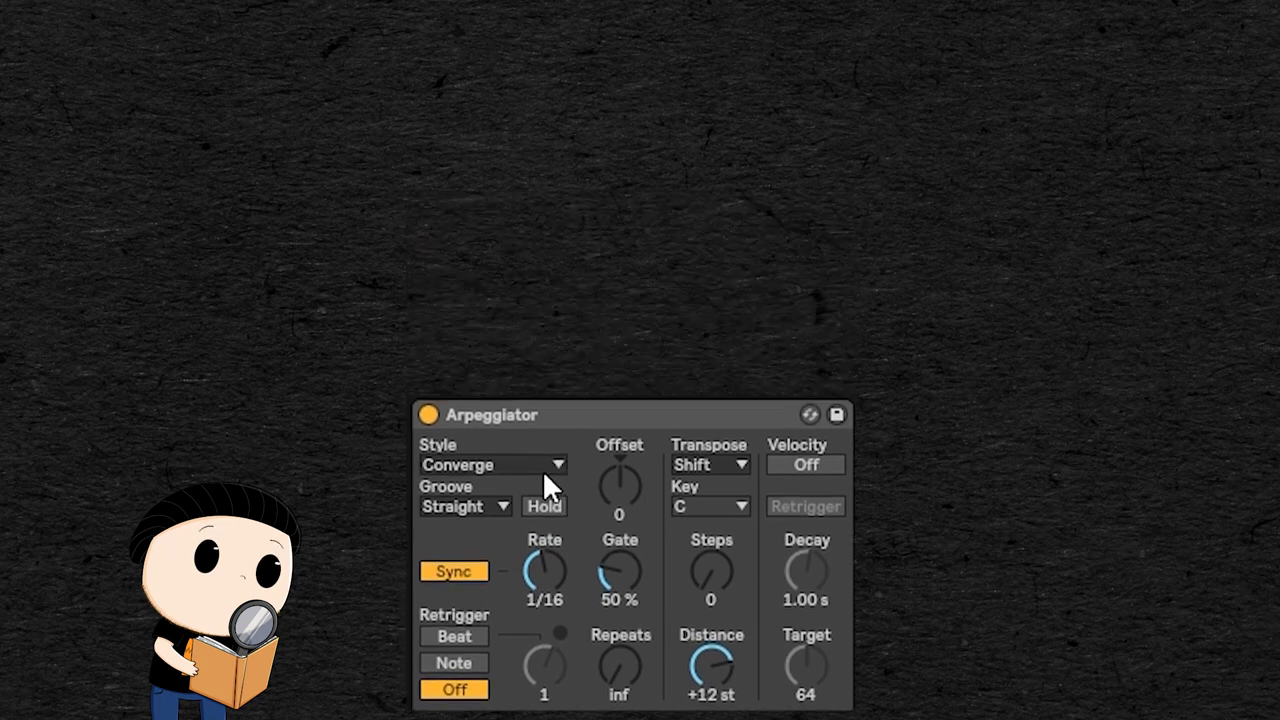
{"action": "left_click", "coordinate": [492, 464]}
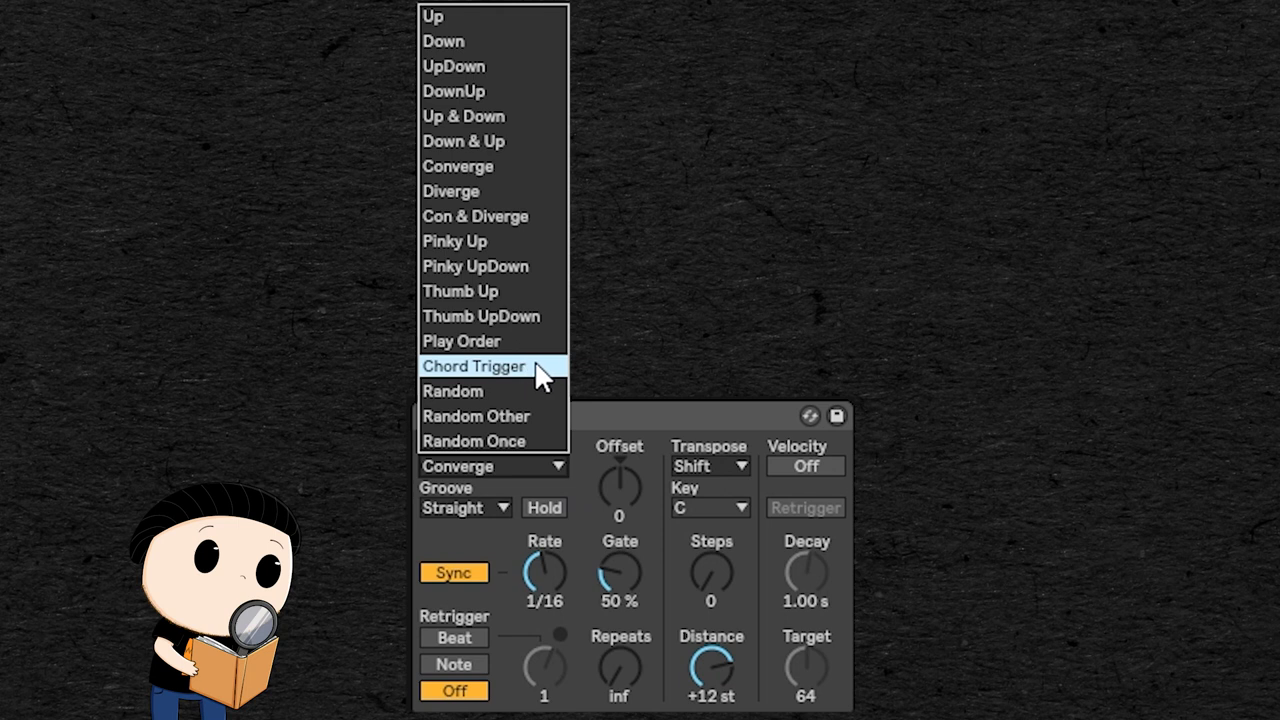
{"action": "mouse_move", "coordinate": [540, 391]}
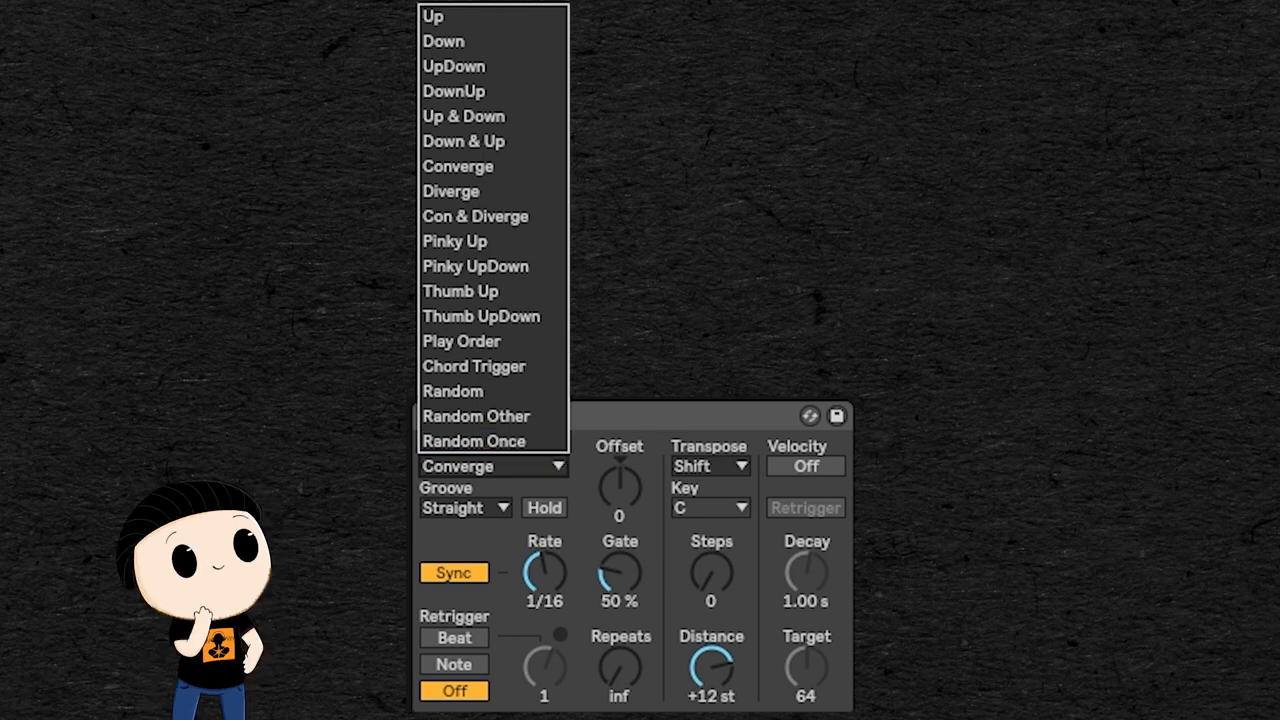
{"action": "left_click", "coordinate": [457, 166]}
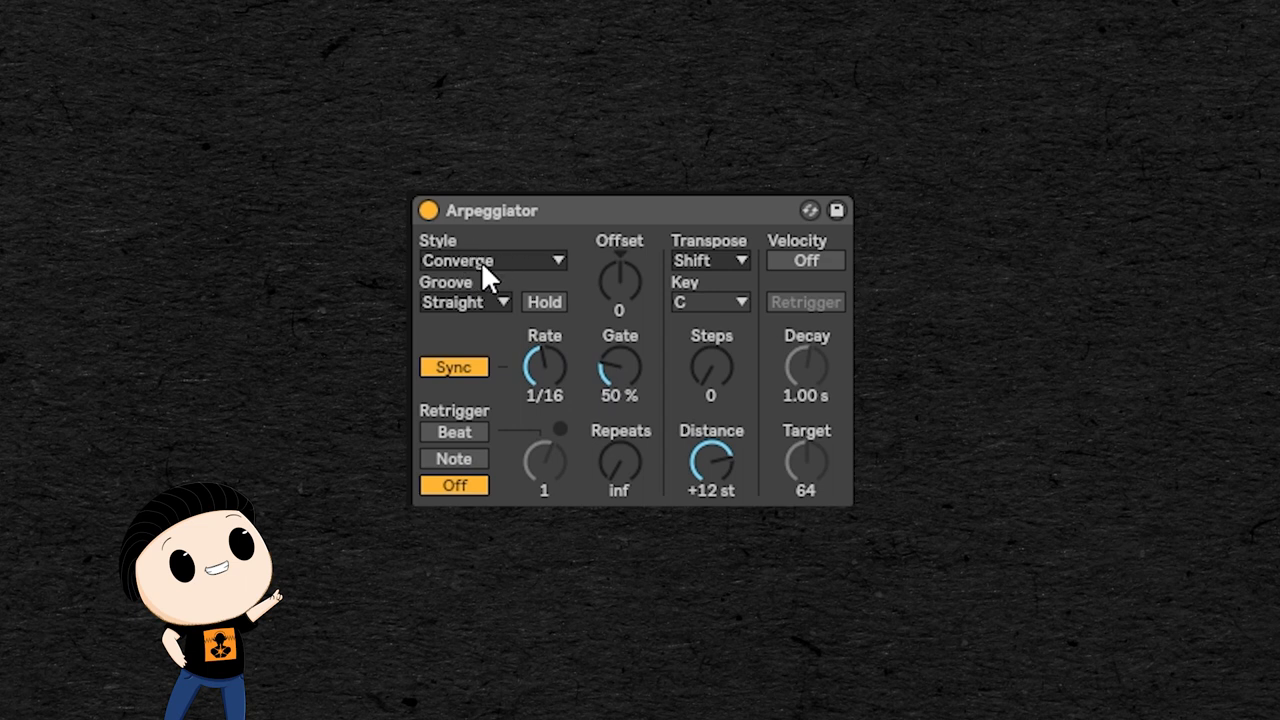
{"action": "mouse_move", "coordinate": [490, 280]}
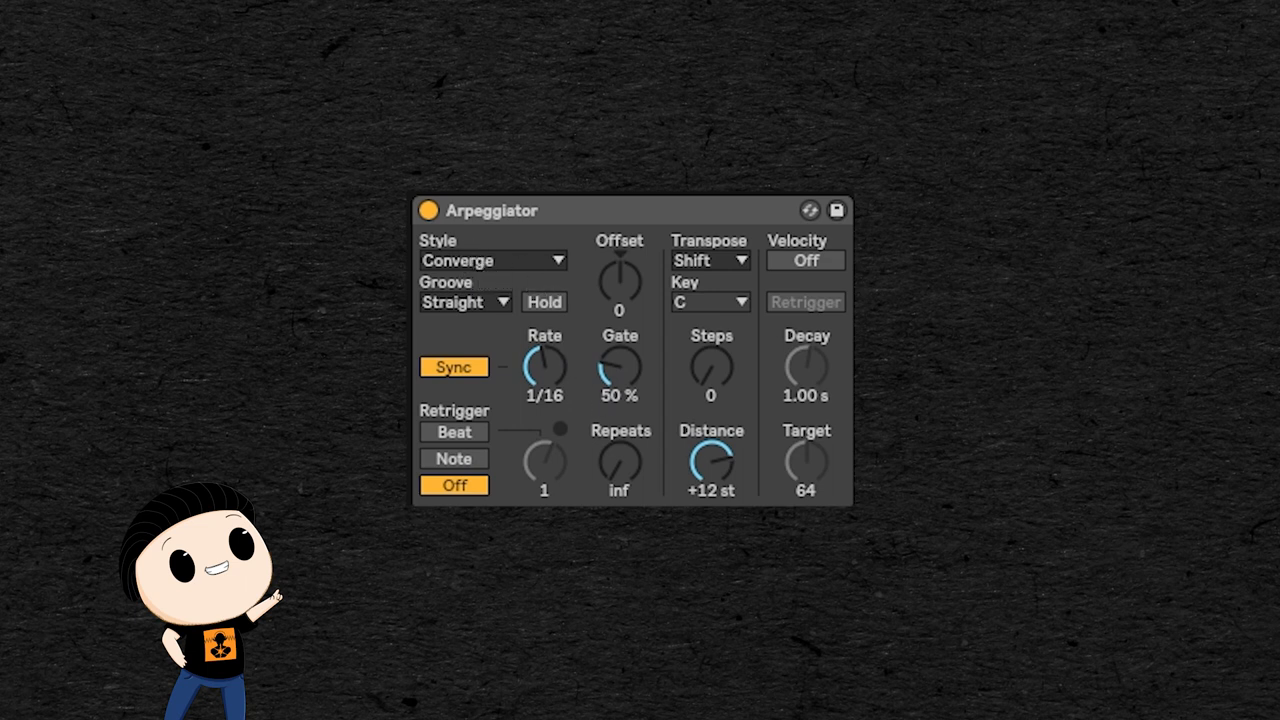
{"action": "mouse_move", "coordinate": [832, 422]}
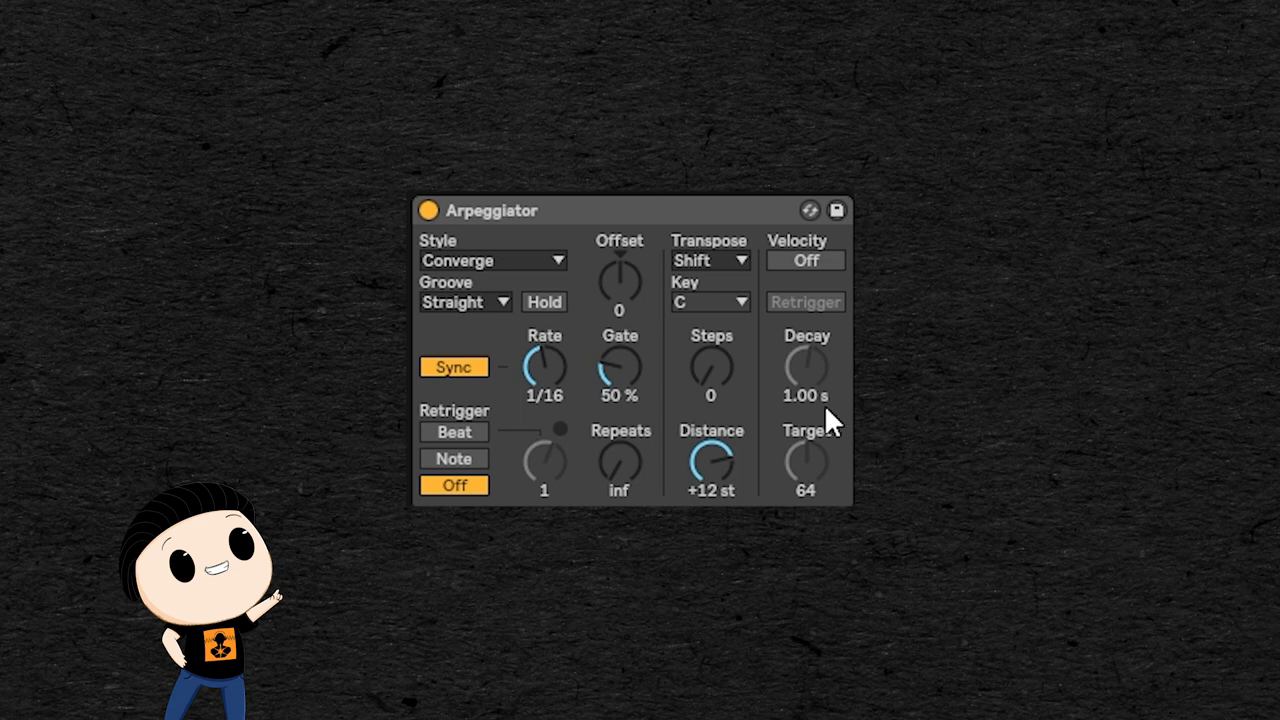
- Enable arpeggiator velocity decay and set a free-running rate of about 57.8 ms
{"action": "left_click", "coordinate": [805, 260]}
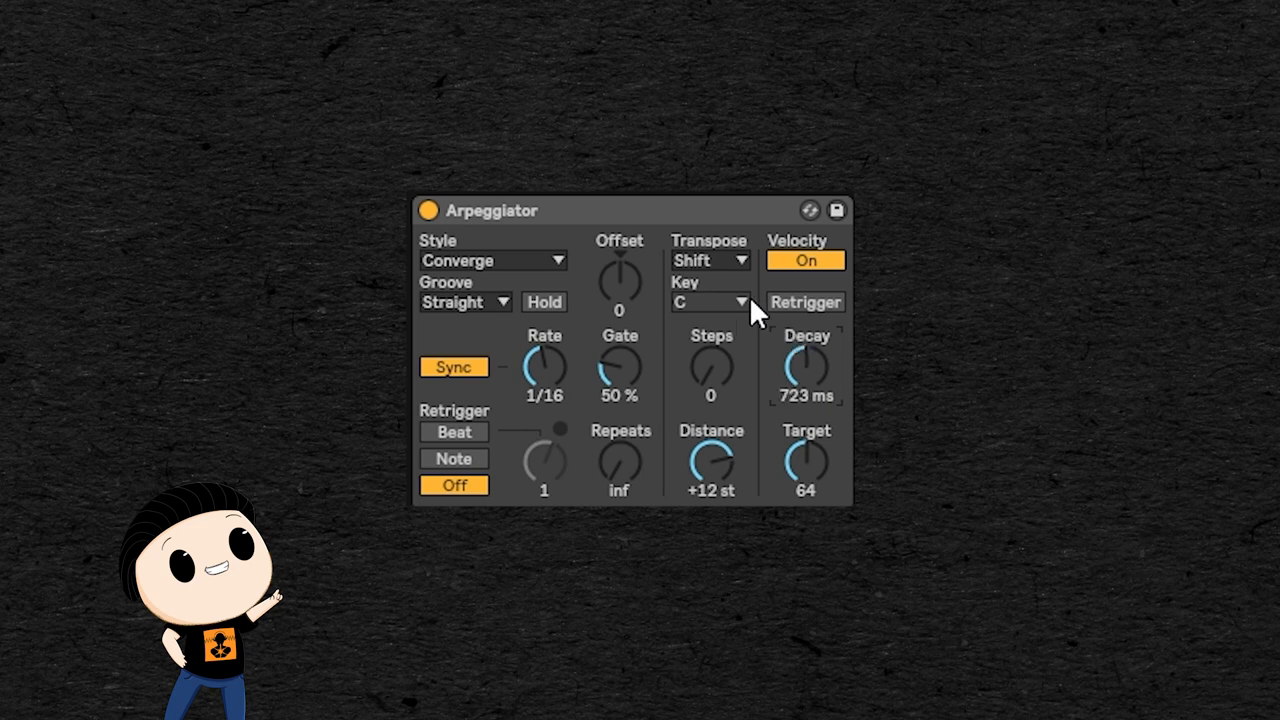
{"action": "mouse_move", "coordinate": [575, 418]}
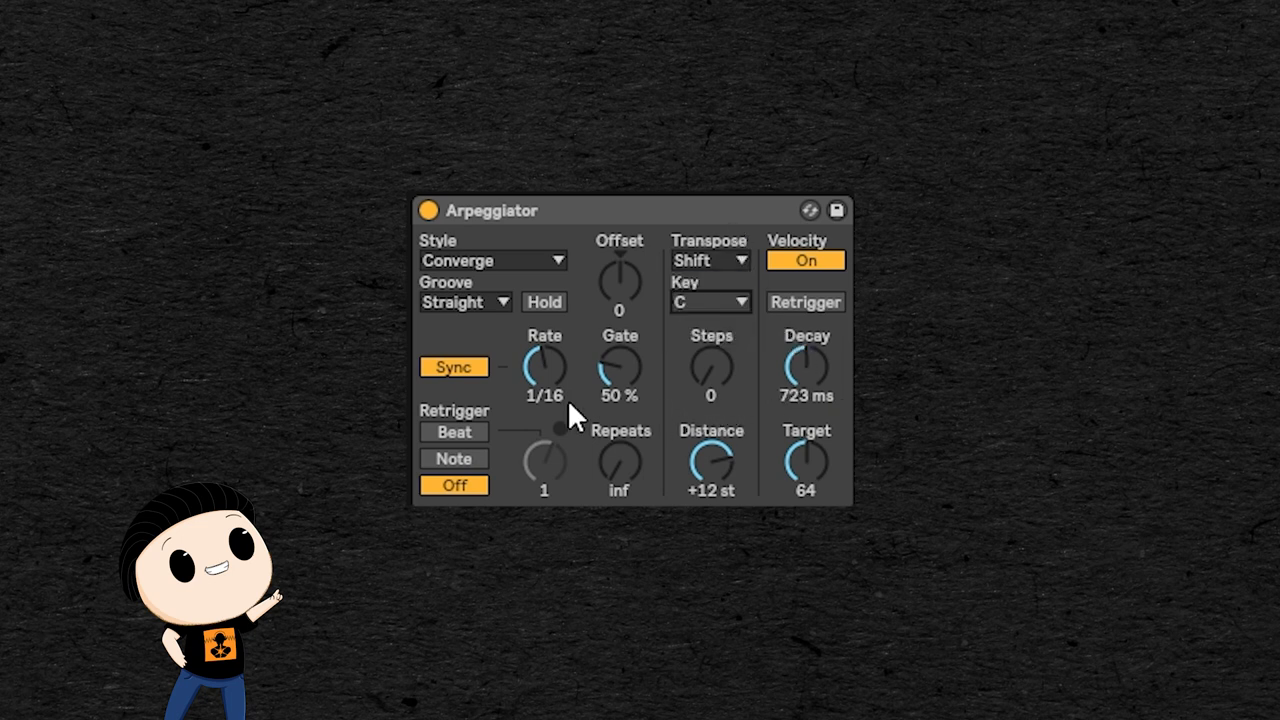
{"action": "left_click", "coordinate": [453, 367]}
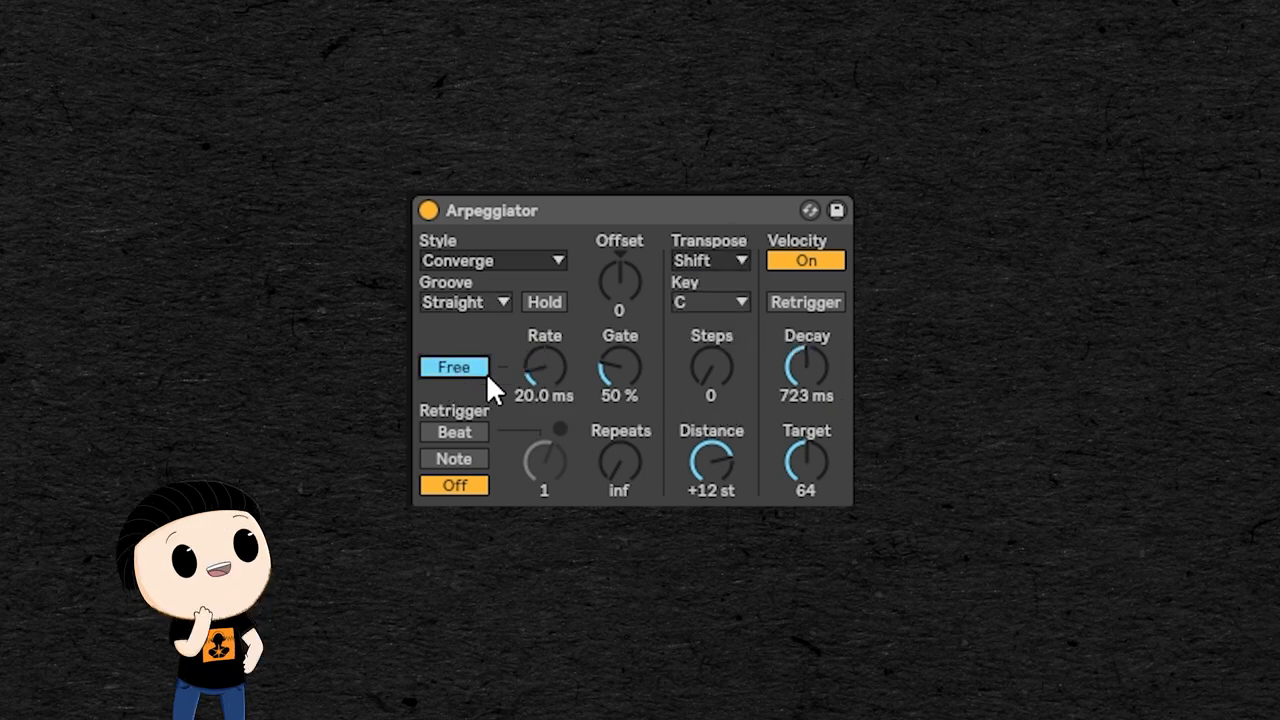
{"action": "left_click_drag", "start_coordinate": [544, 370], "coordinate": [544, 360]}
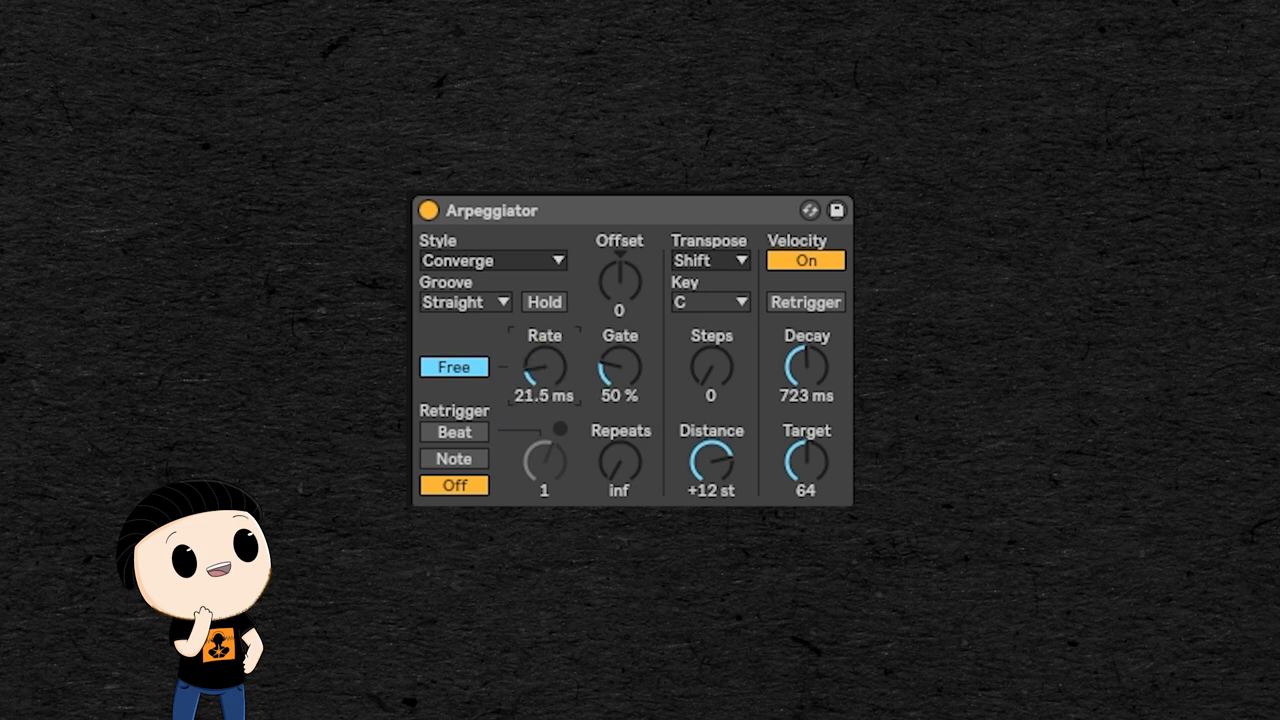
{"action": "left_click_drag", "start_coordinate": [544, 370], "coordinate": [544, 340]}
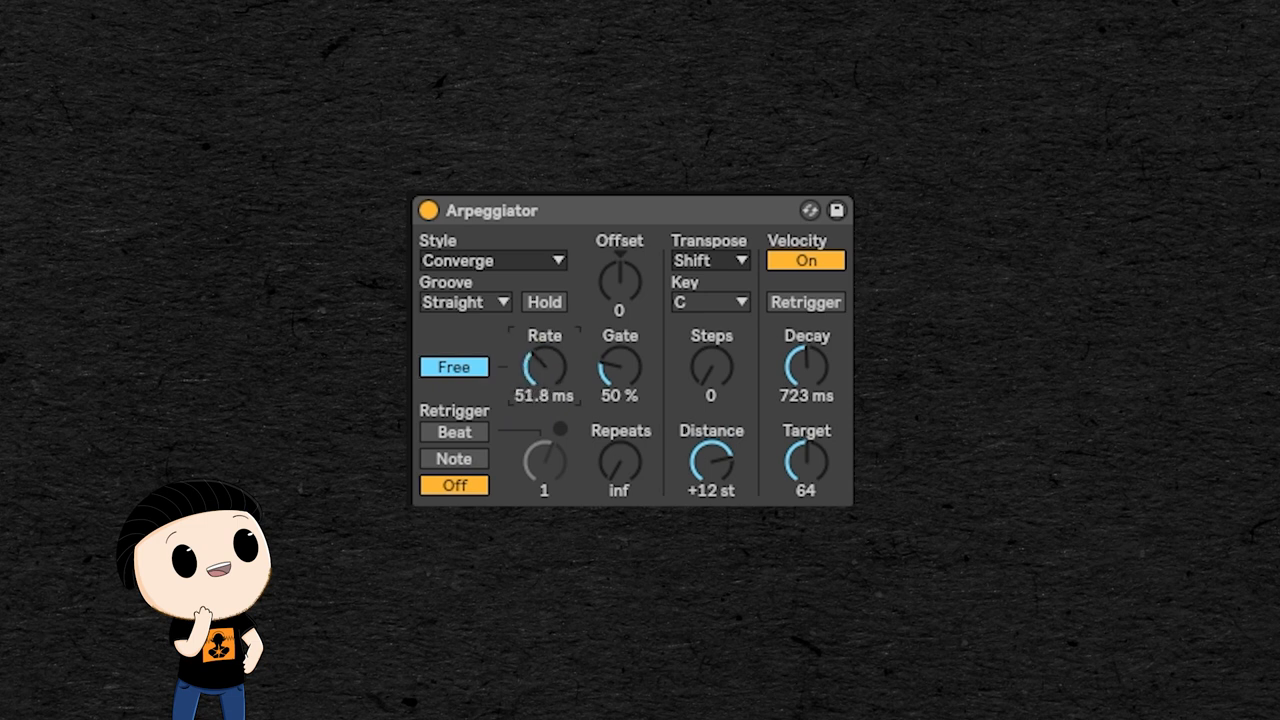
{"action": "left_click_drag", "start_coordinate": [544, 365], "coordinate": [544, 350]}
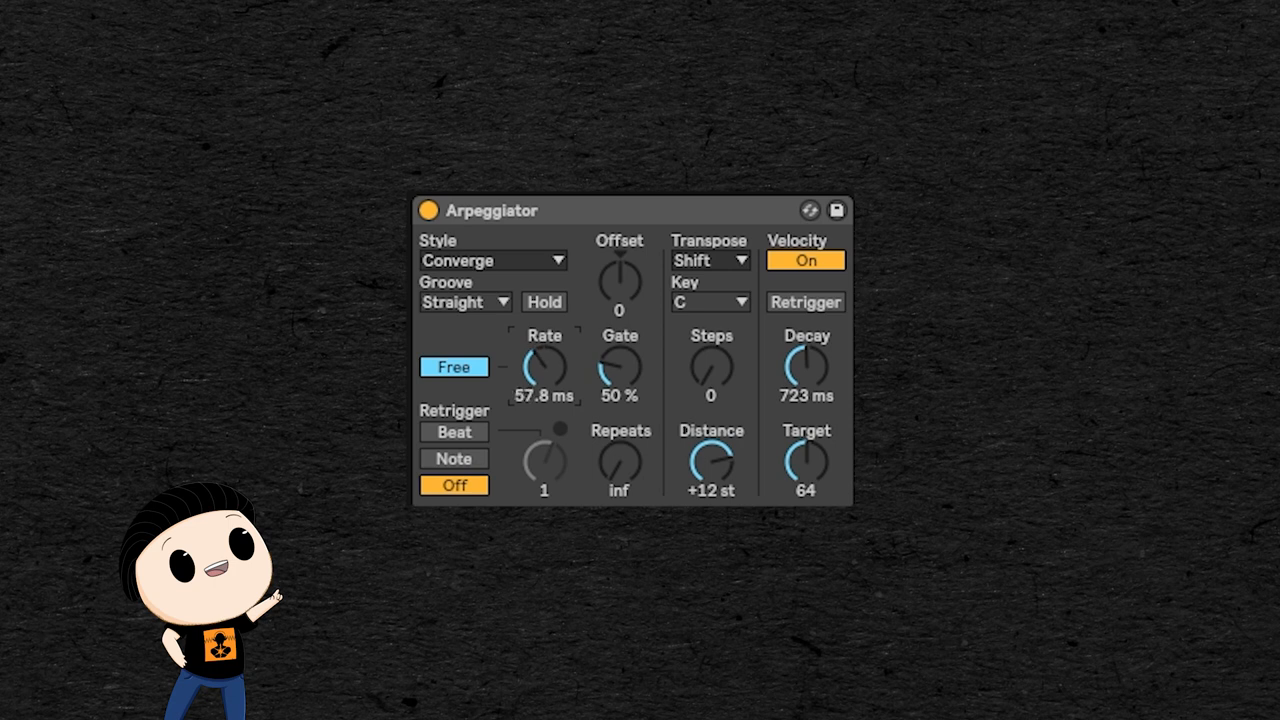
{"action": "left_click_drag", "start_coordinate": [545, 365], "coordinate": [545, 345]}
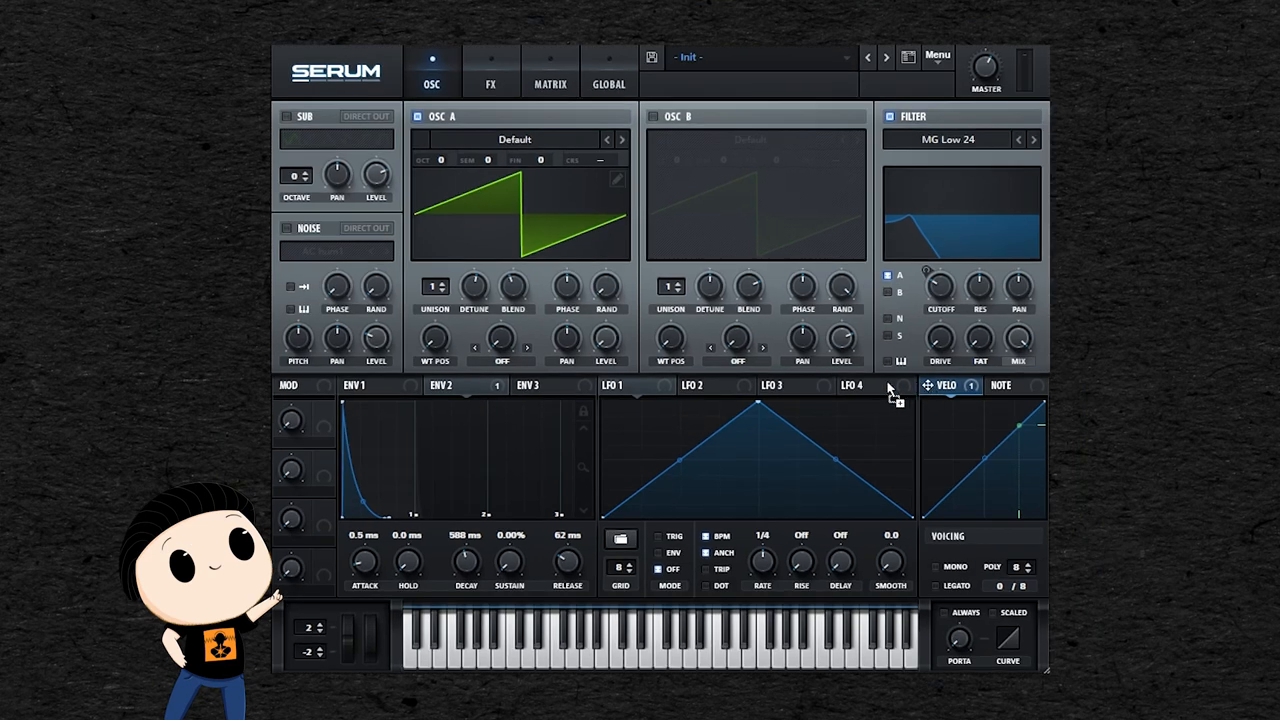
{"action": "left_click", "coordinate": [605, 340]}
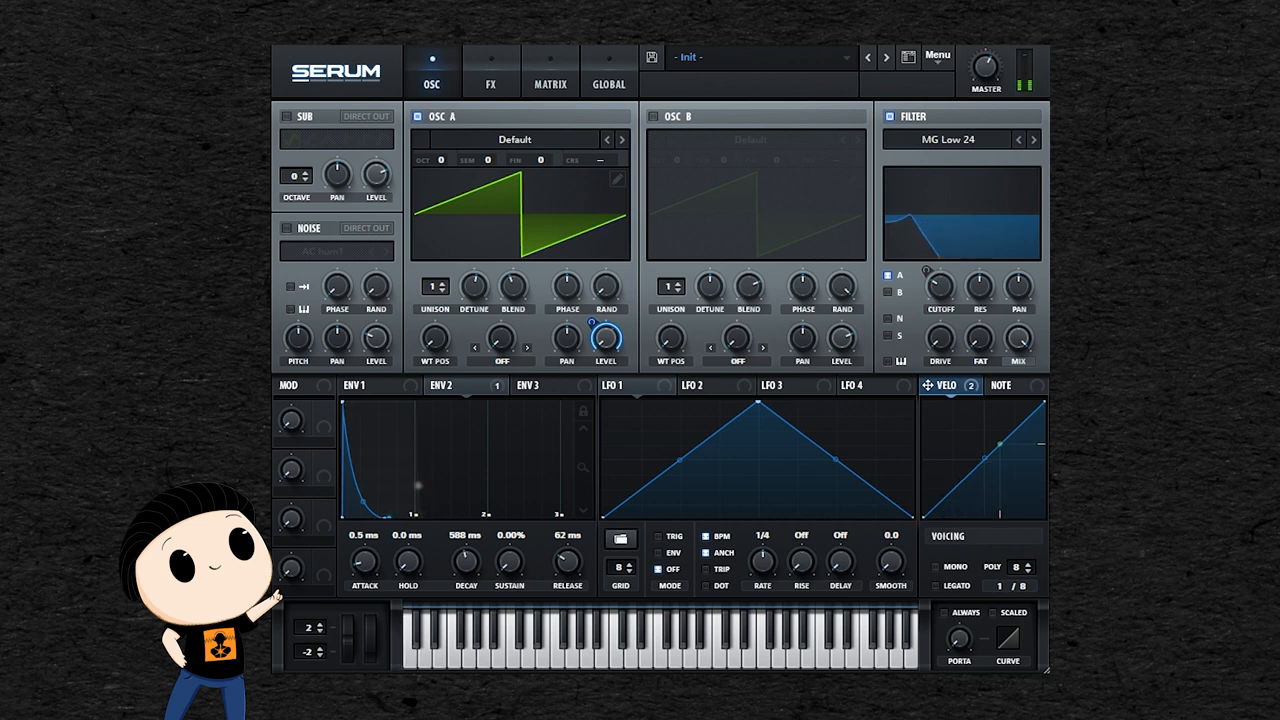
{"action": "left_click", "coordinate": [442, 385]}
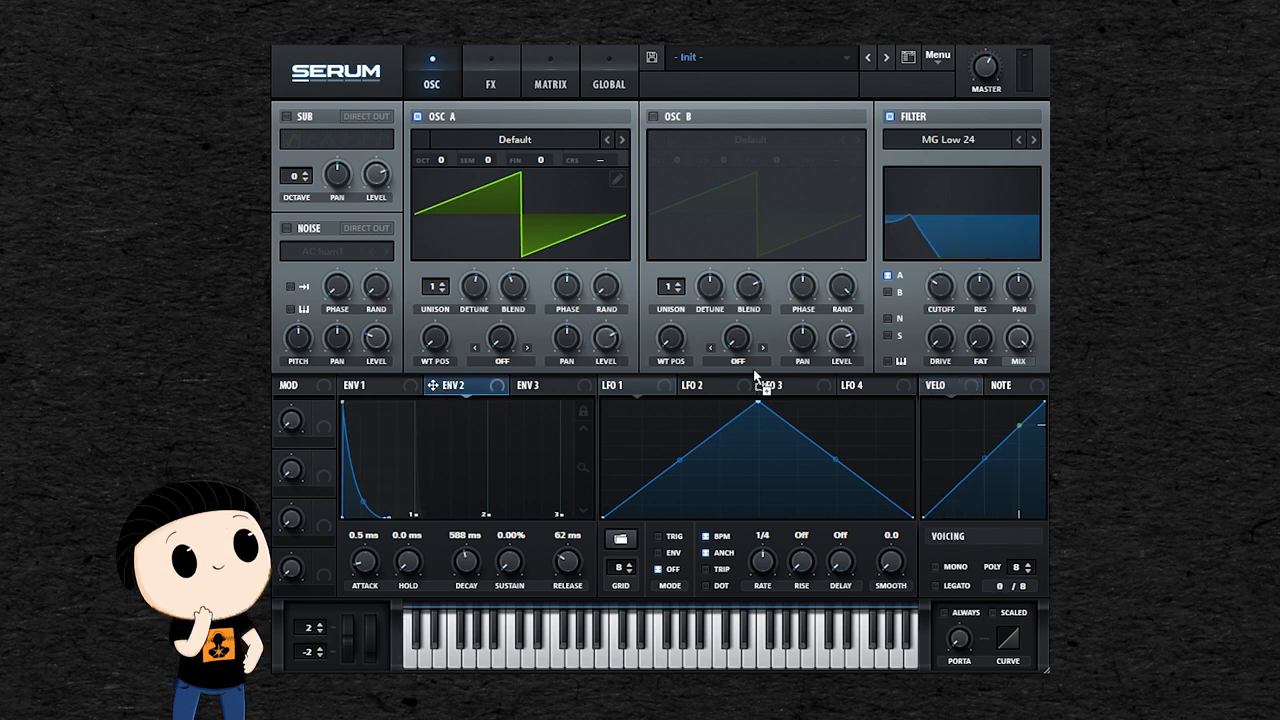
{"action": "left_click", "coordinate": [940, 288]}
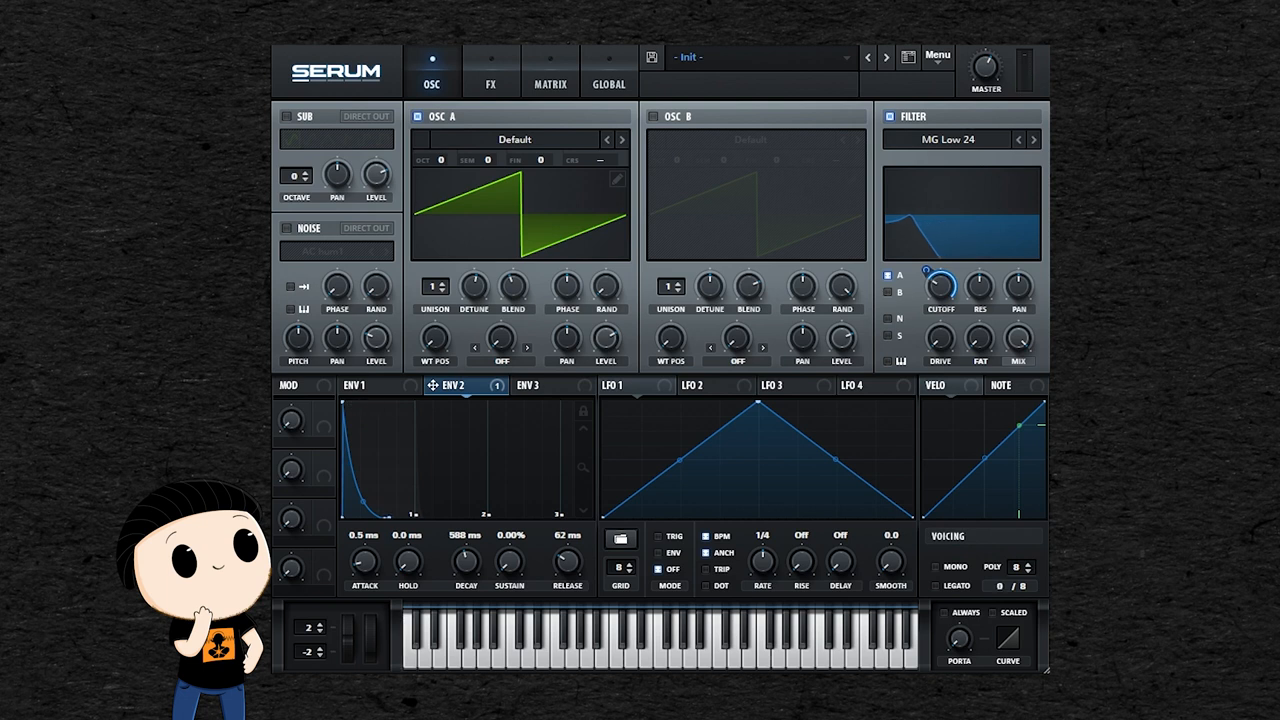
{"action": "mouse_move", "coordinate": [575, 126]}
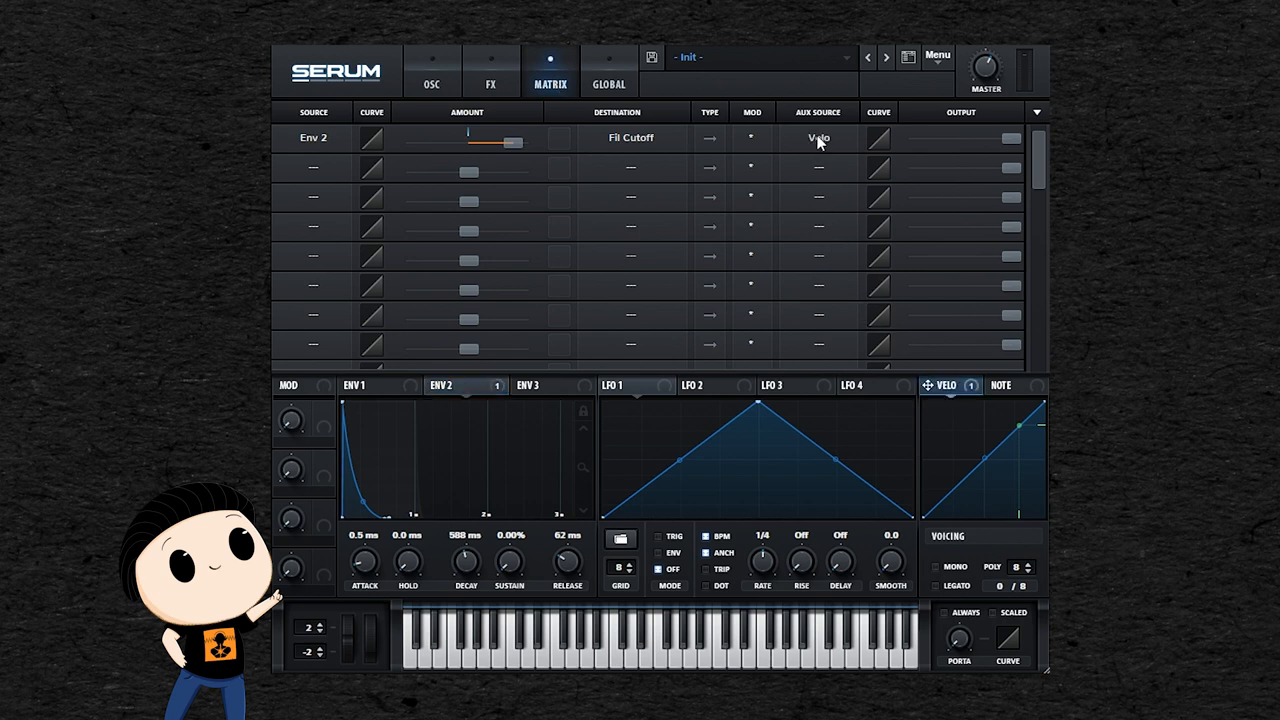
{"action": "left_click", "coordinate": [431, 70]}
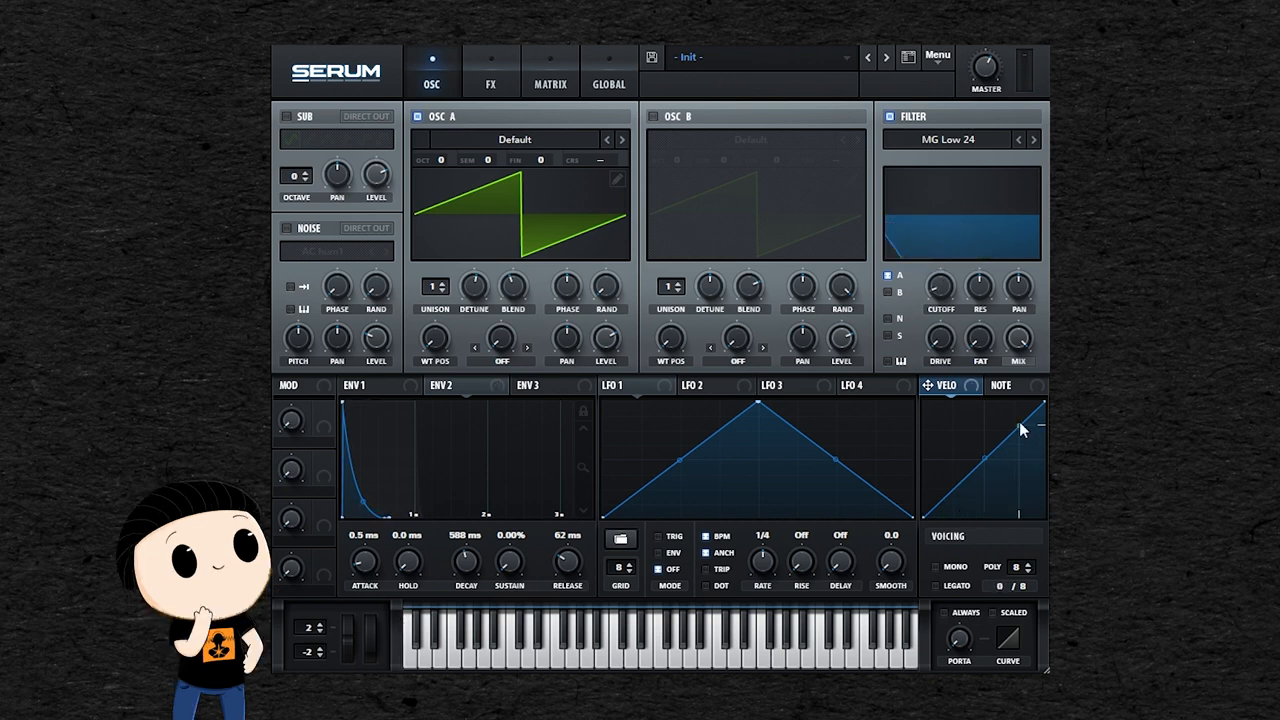
- Load Serum's BA fuzzbass [GS] preset and switch to the OSC view
{"action": "left_click", "coordinate": [1000, 385]}
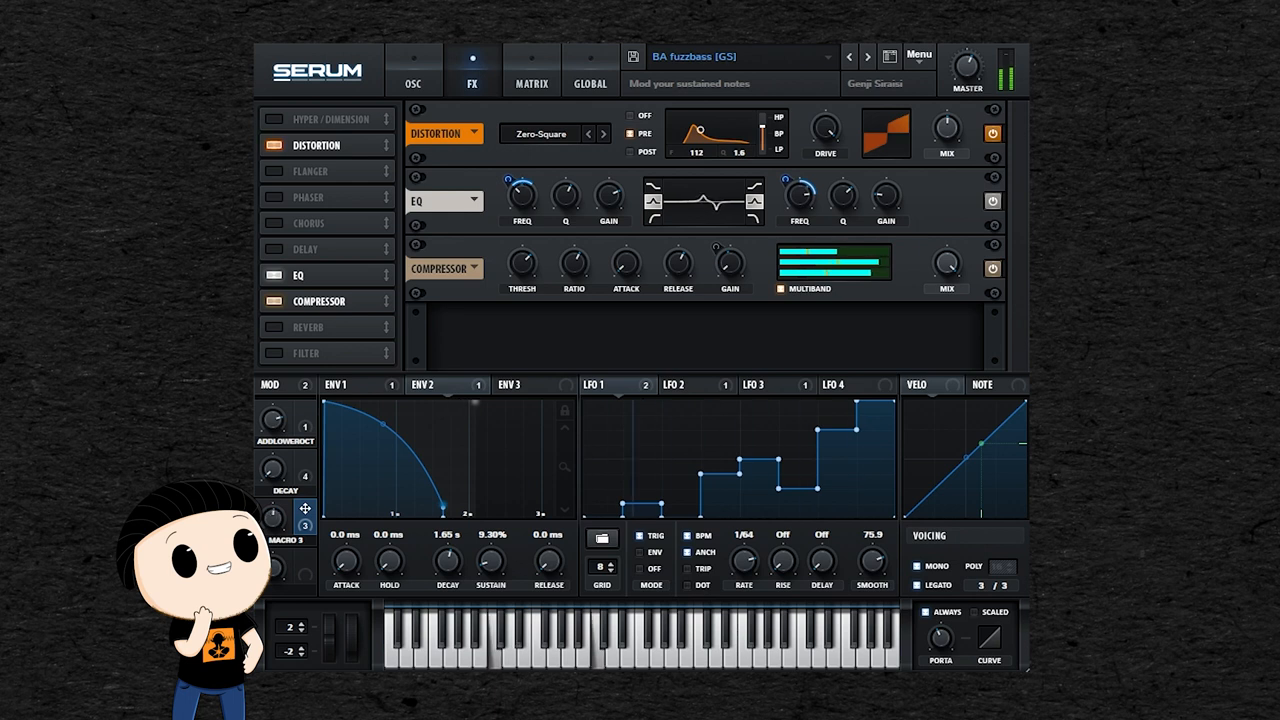
{"action": "left_click", "coordinate": [411, 70]}
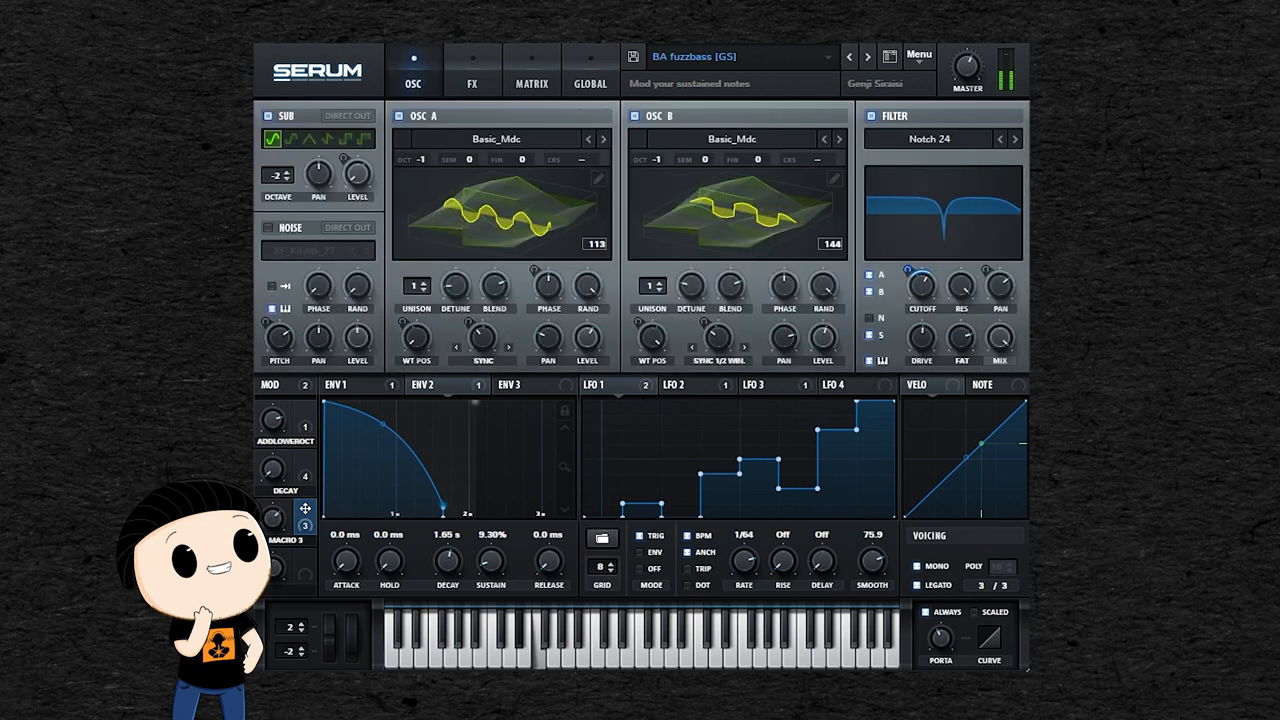